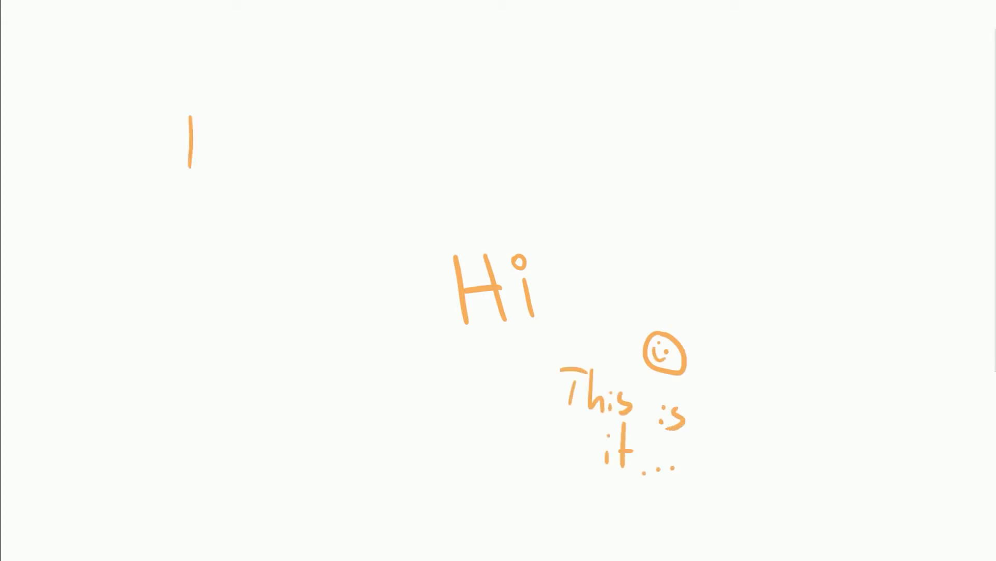
Handwrite Hey and Bae Bae above Hi, then Thanks guys! and Sorry below it in orange
drag(191, 120, 273, 185)
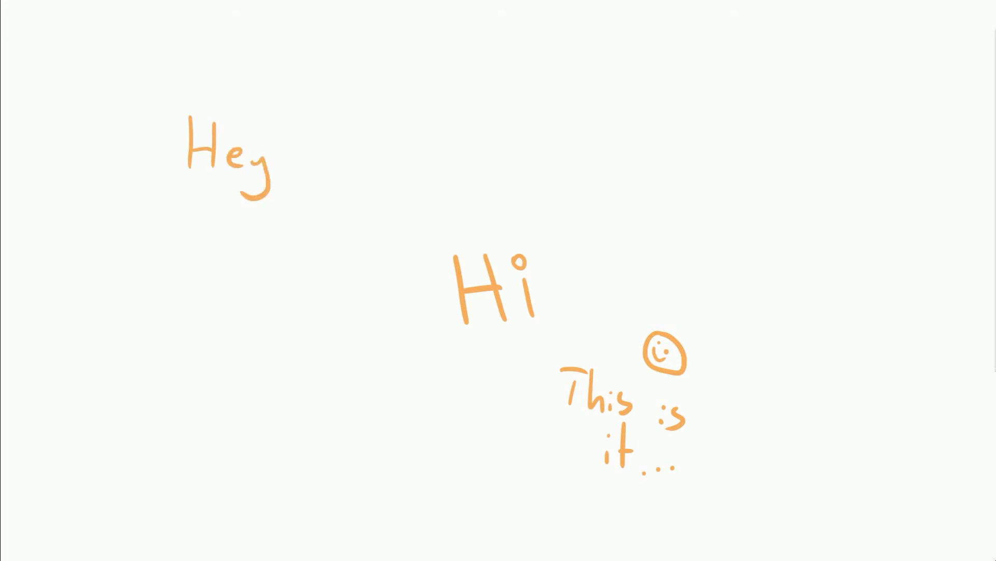
drag(331, 146, 407, 228)
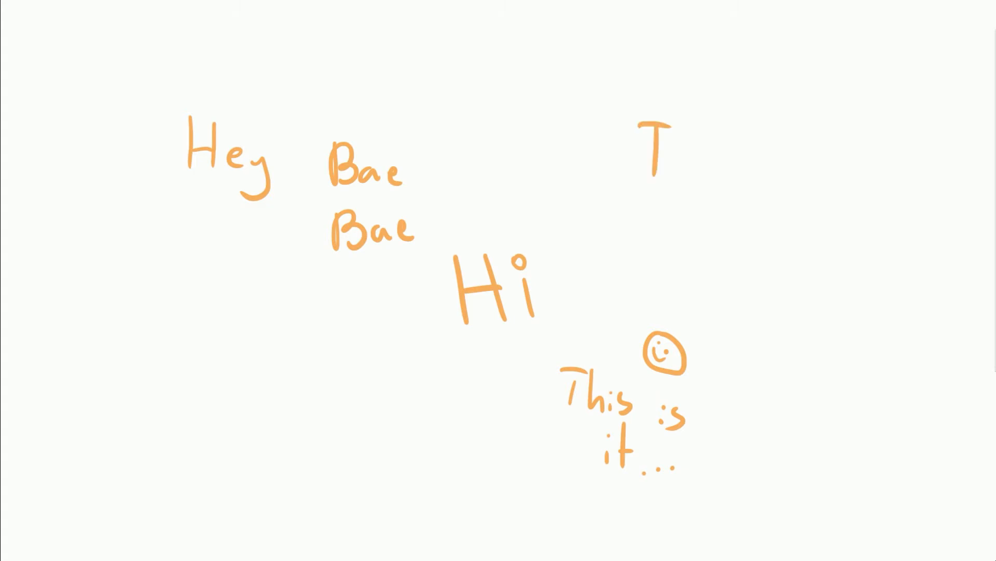
text(Thanks guys!)
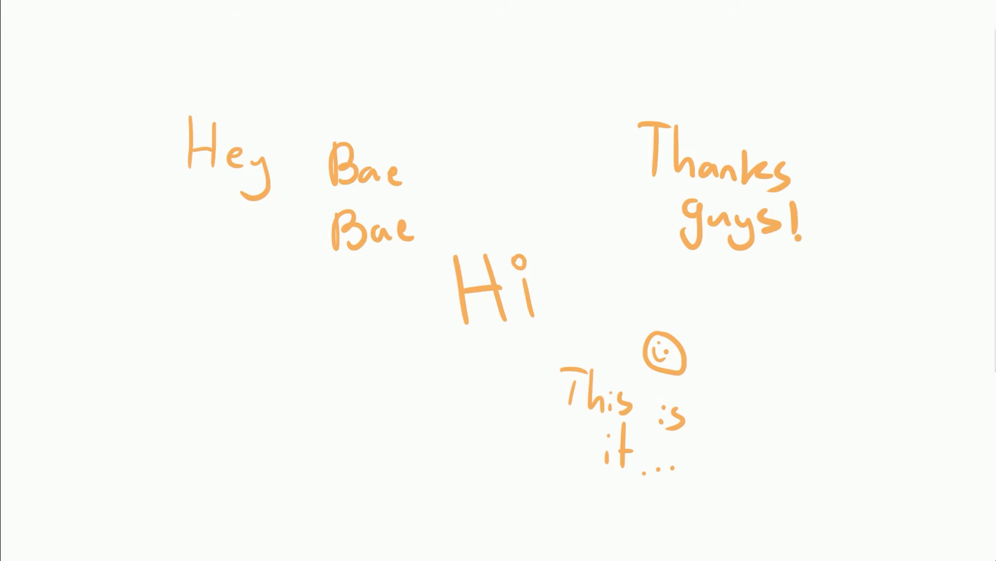
text(Sorry)
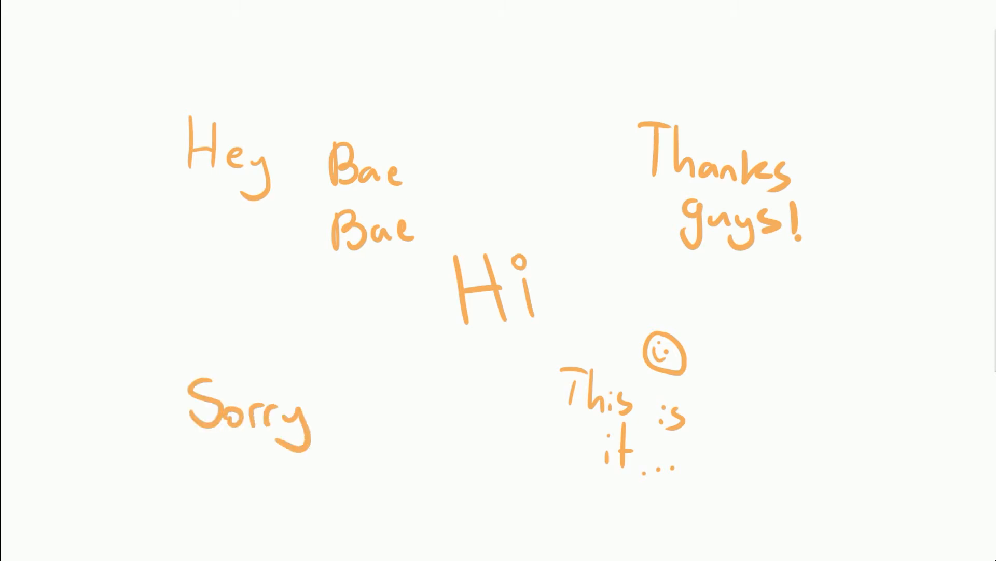
drag(311, 381, 344, 420)
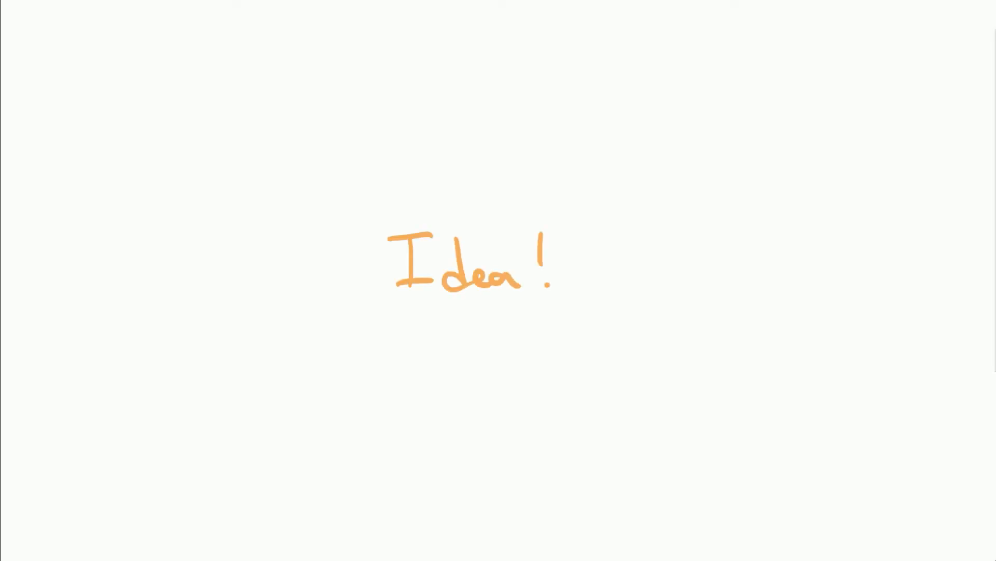
Write the orange quote I know what I want with red Do you?, Literally... and LOL
drag(134, 311, 143, 349)
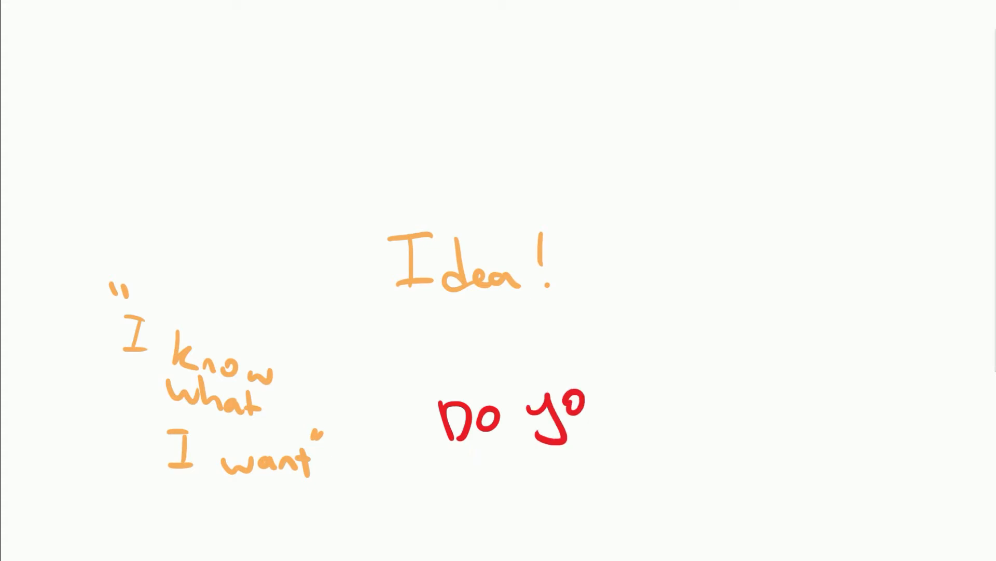
drag(539, 413, 641, 407)
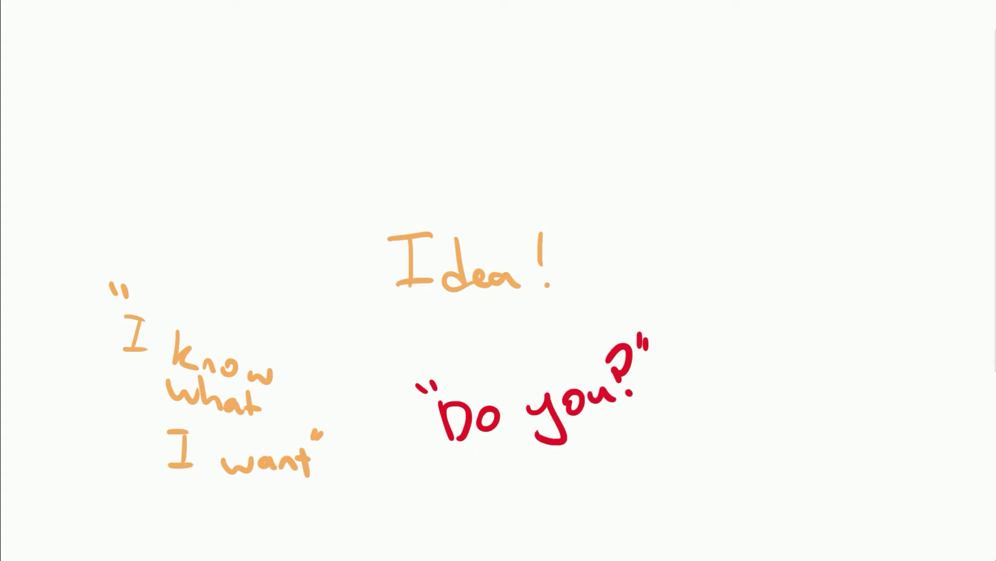
text(Literally...)
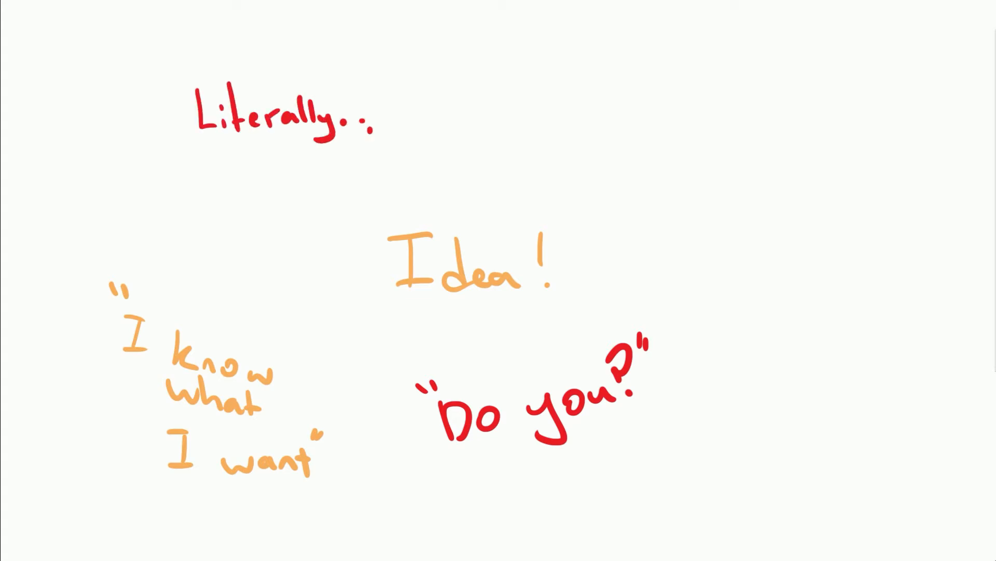
text(LOL)
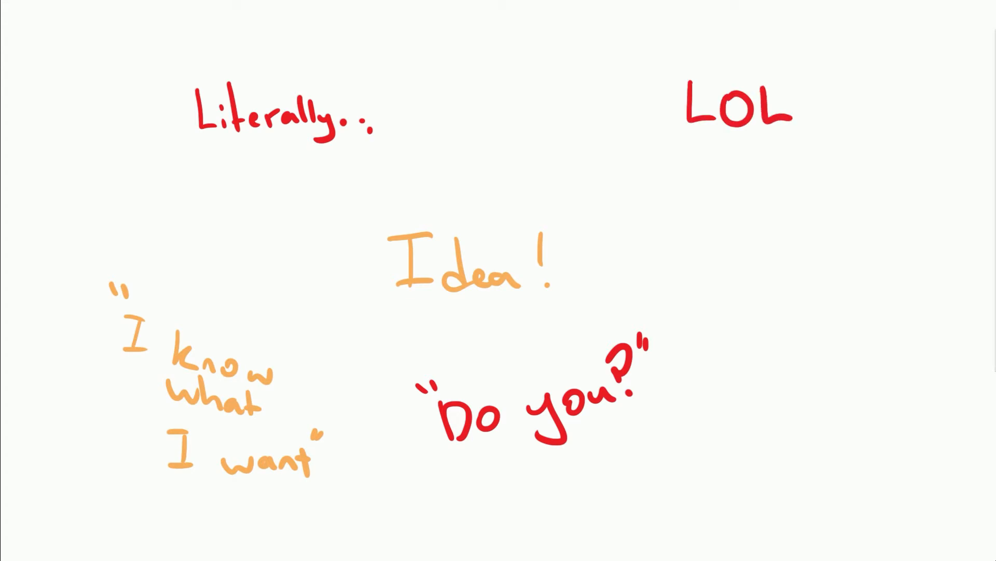
Cross out LOL in blue and write the I DO... / Oh reply
drag(683, 83, 791, 131)
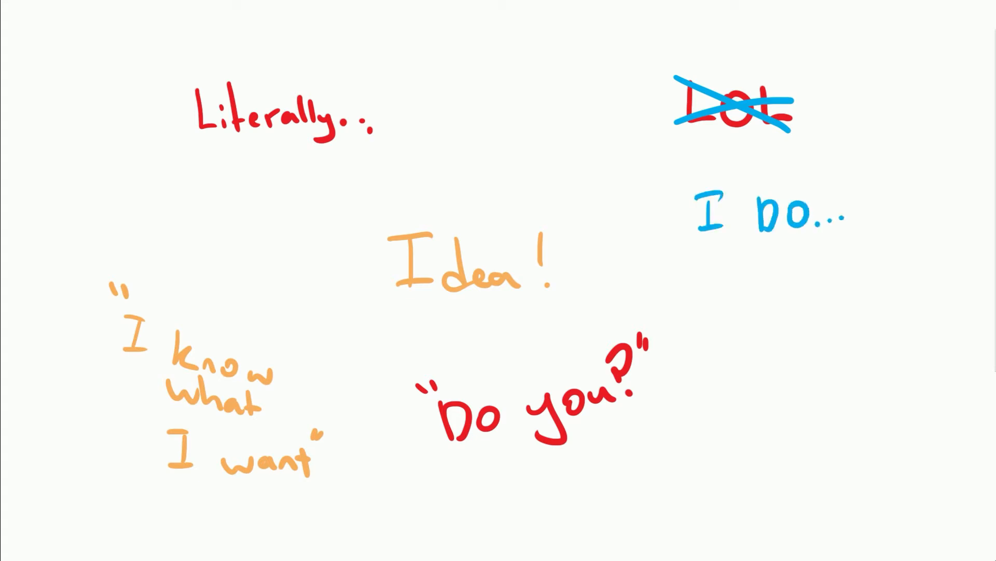
text(Oh)
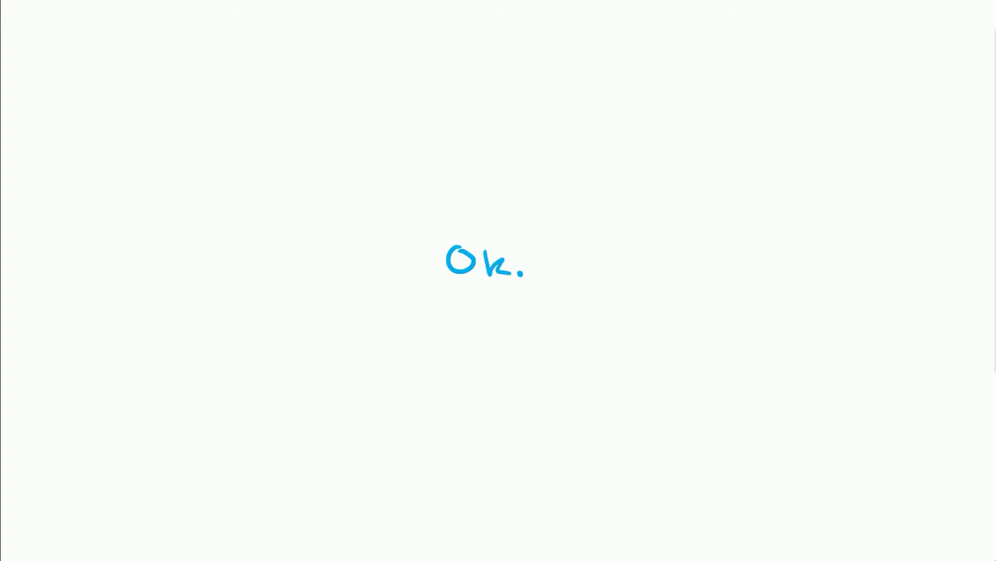
Draw a skeptical face beside Ok. and a vertical dividing line after it
drag(236, 222, 264, 254)
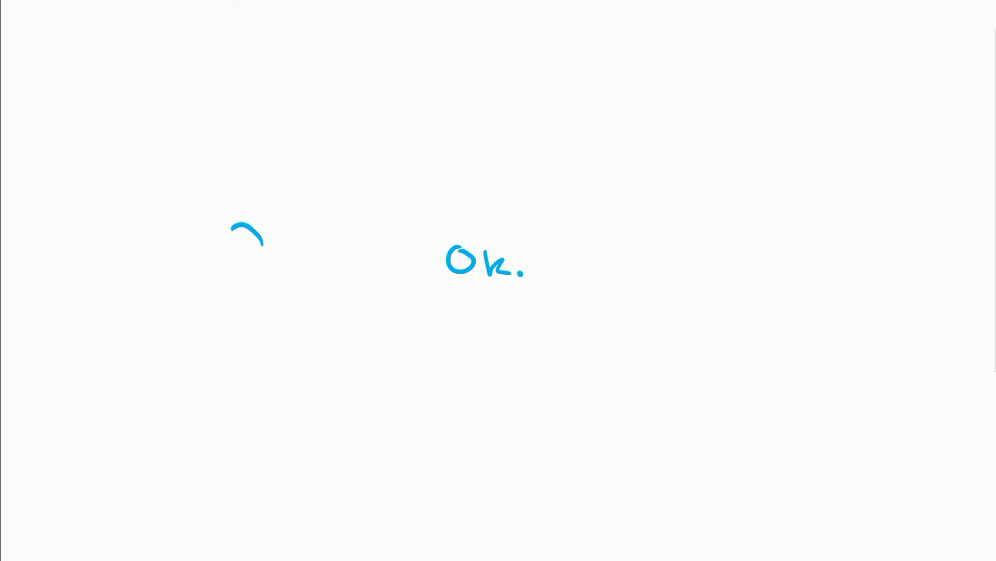
drag(242, 261, 298, 292)
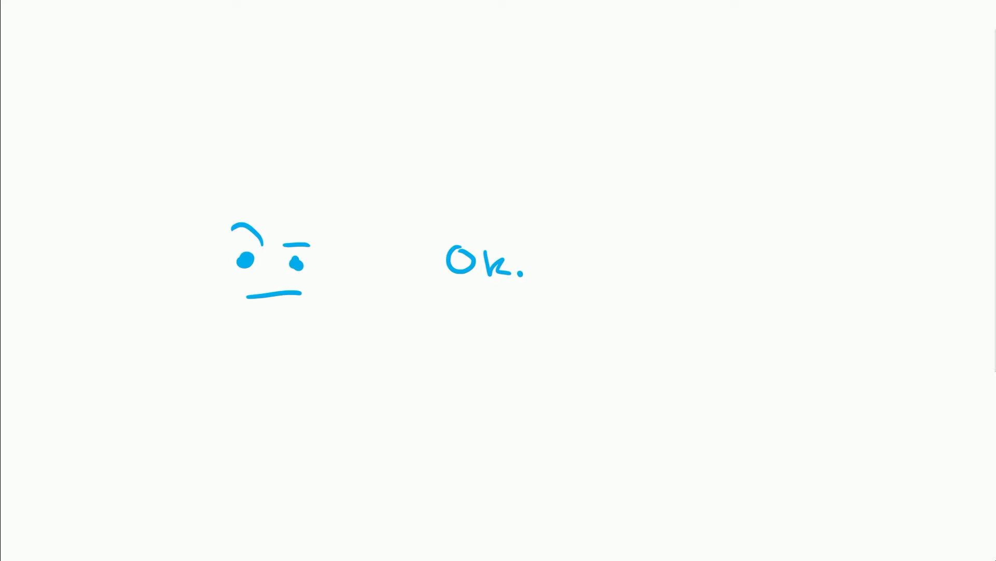
drag(570, 184, 570, 324)
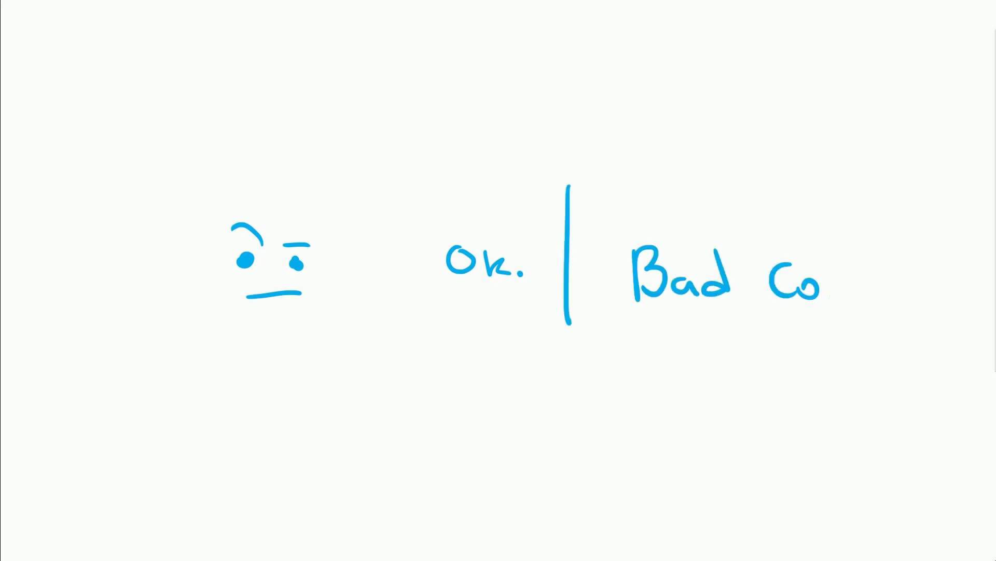
Write Bad Comparison, draw a box containing VS and add Skill
text(omparison)
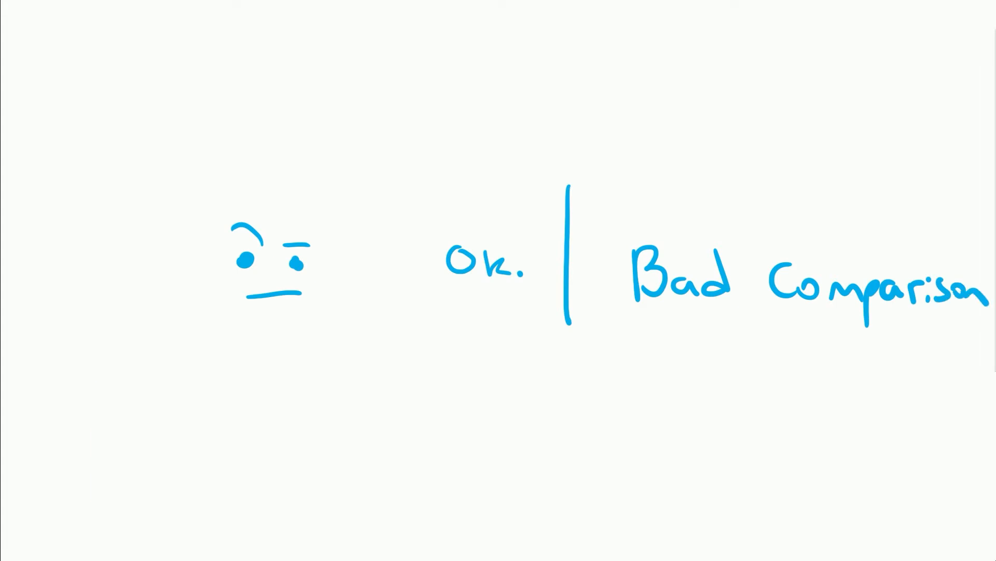
drag(95, 387, 343, 503)
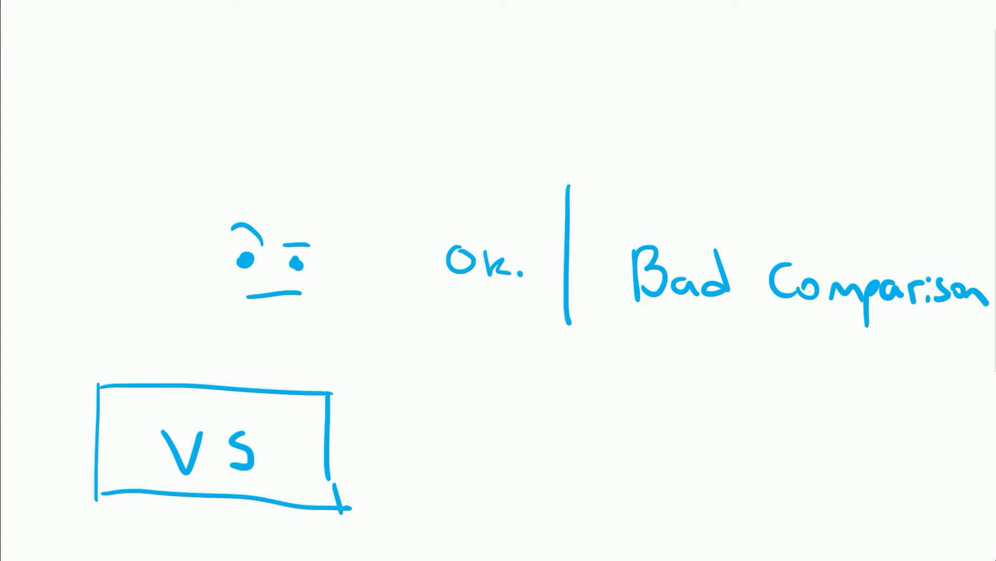
text(Skill)
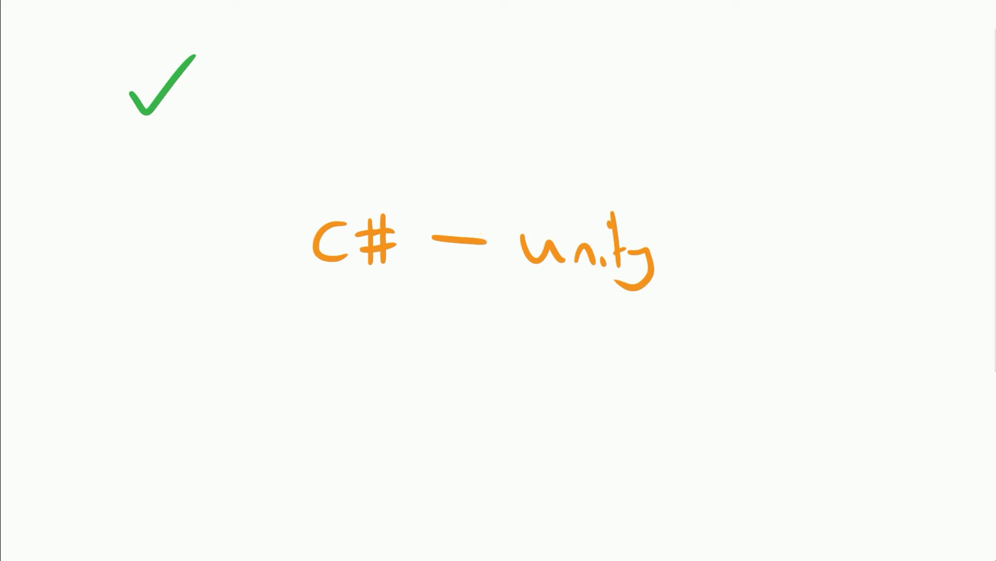
Turn the dash into an arrow C# → unity and add the bullet Tutorial = heaps
drag(438, 245, 502, 248)
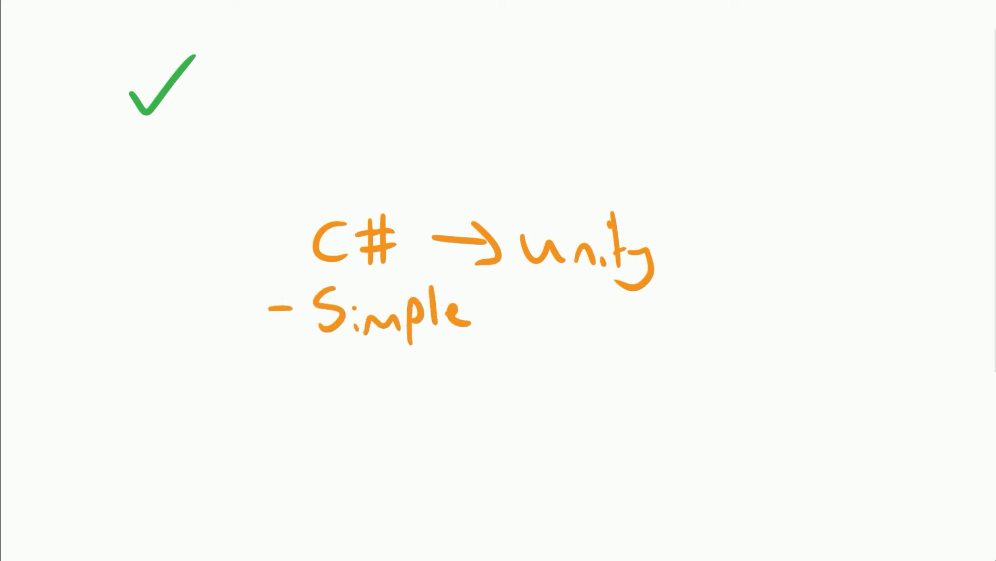
text(- Tuto)
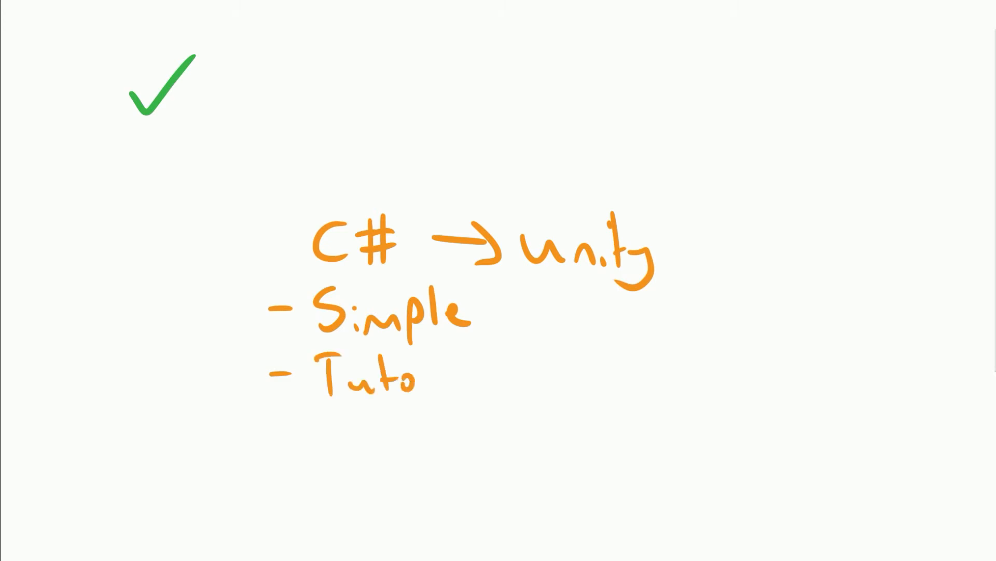
text(rial = heaps)
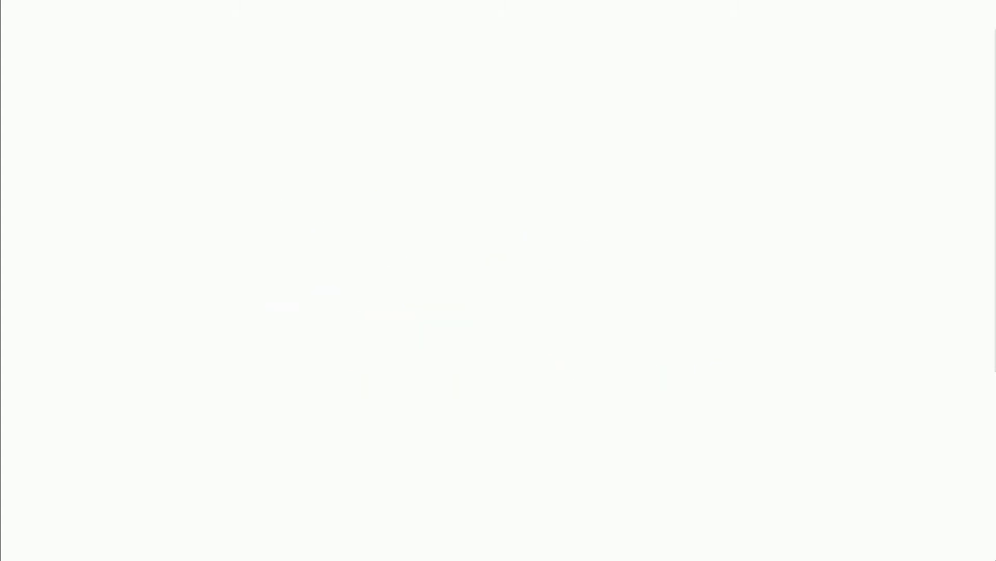
Sketch the server box, write PHP and begin labelling the diagram
drag(400, 191, 514, 279)
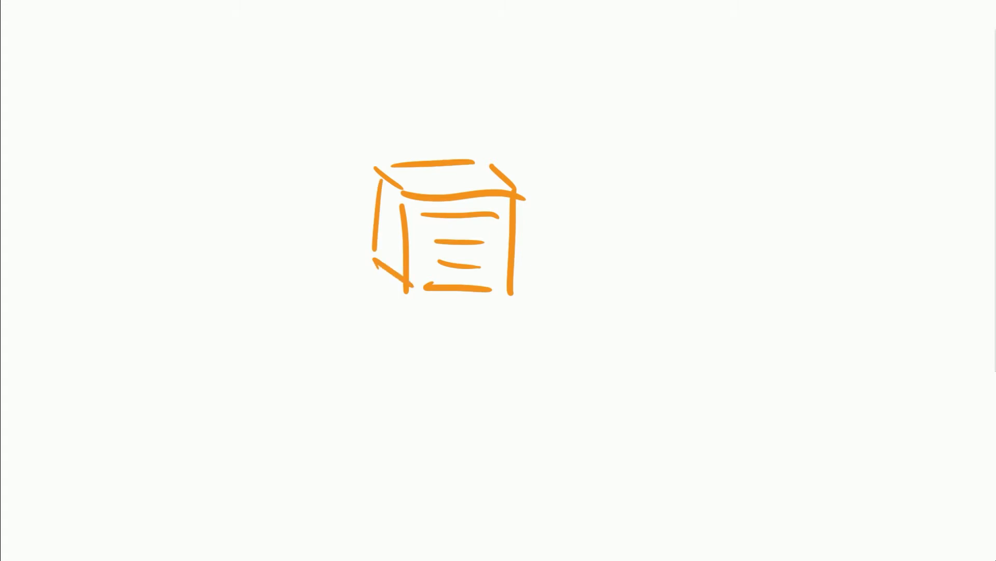
text(PHP)
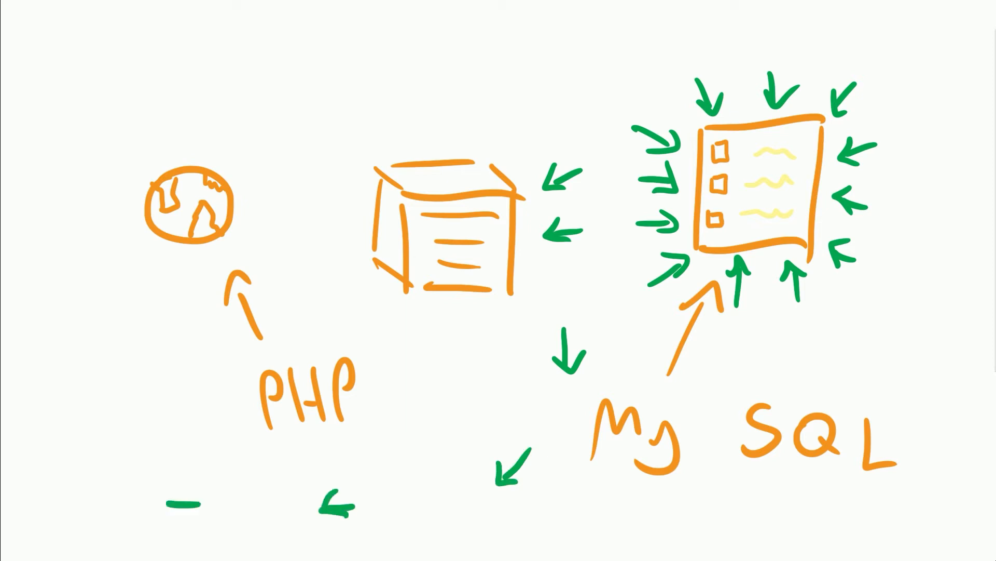
text(He)
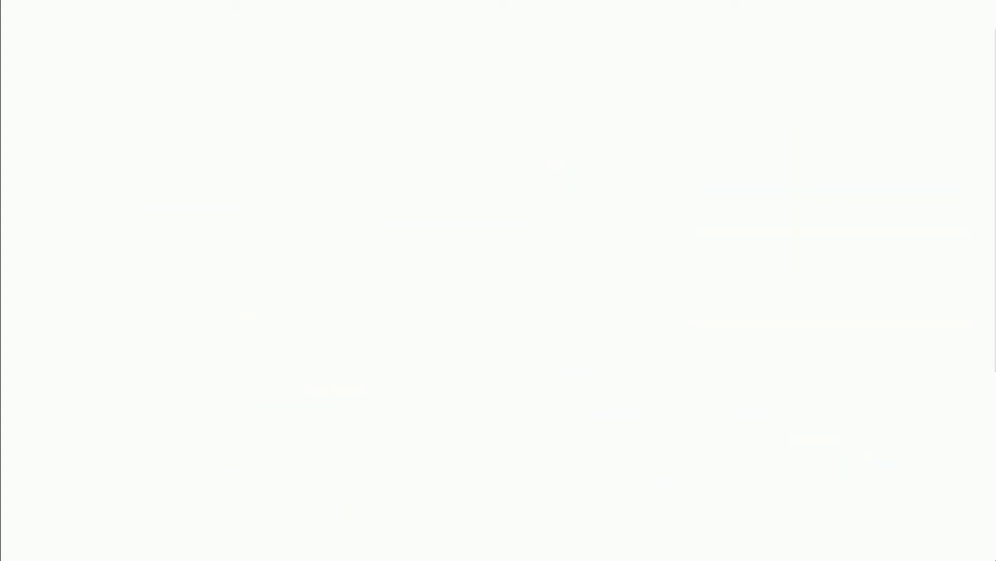
Write I Don't!, then bullets 20 ccu aka Players and upgrade costs a lot
drag(416, 264, 587, 264)
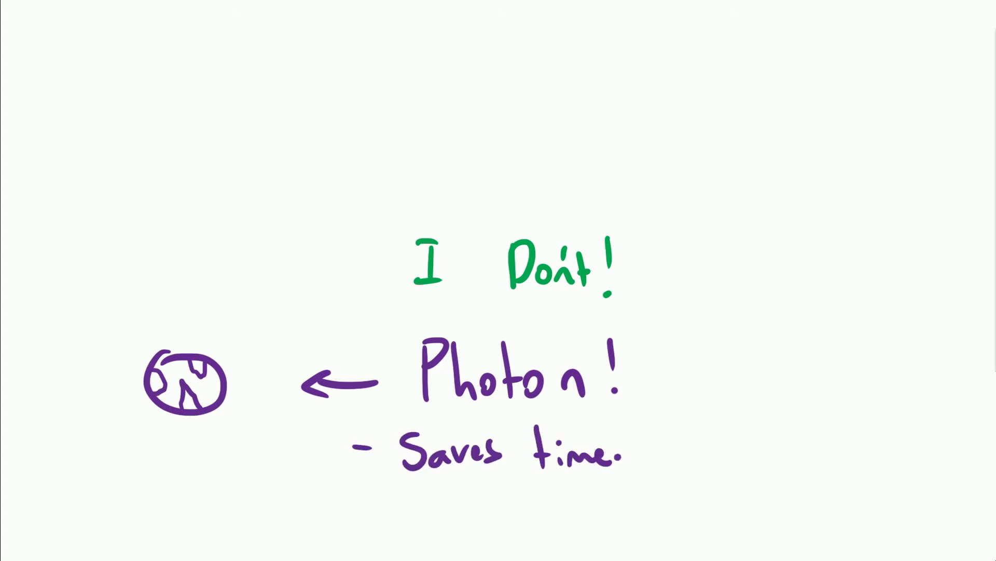
text(- 20 ccu)
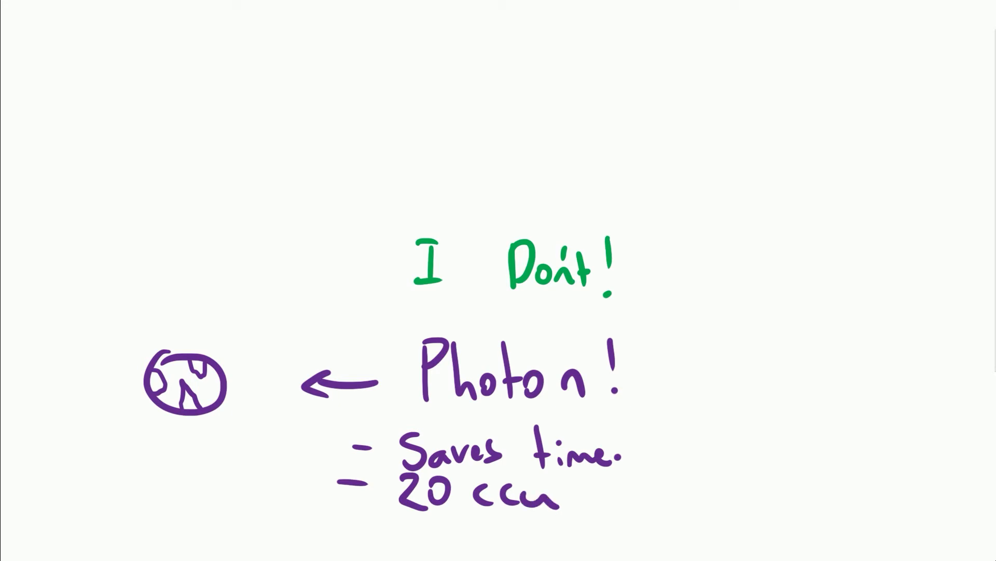
text(aka Players)
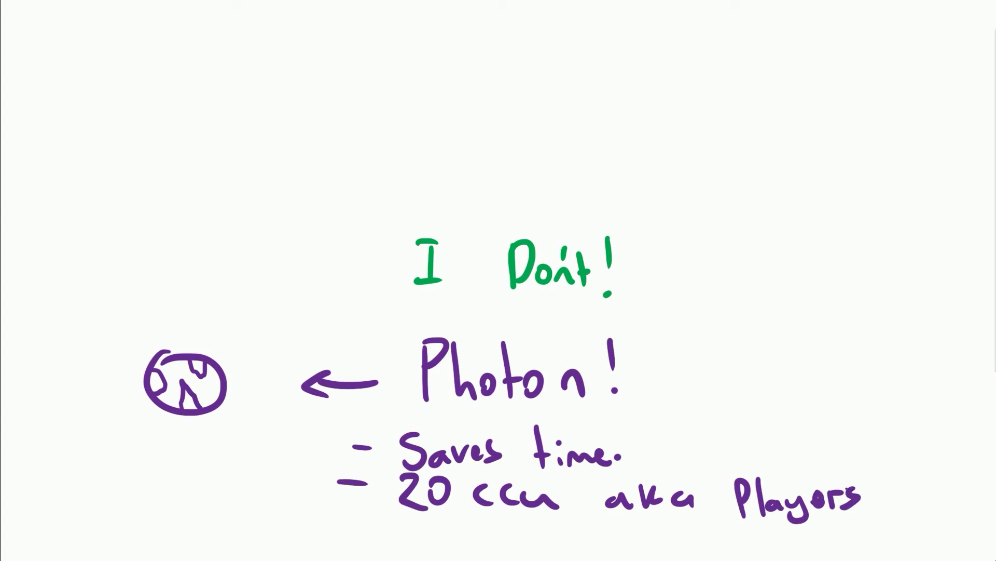
text(upgrade)
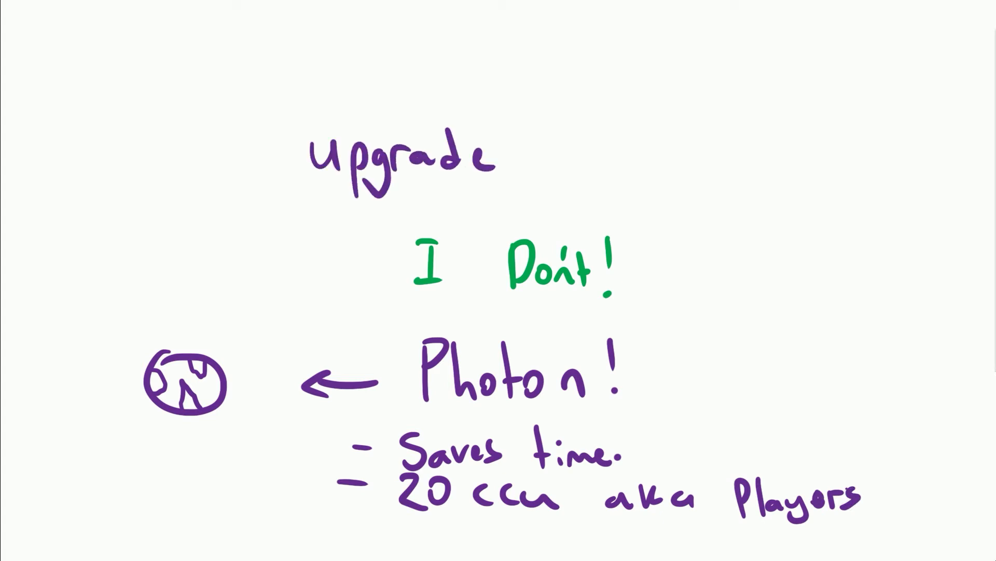
text(costs a lo)
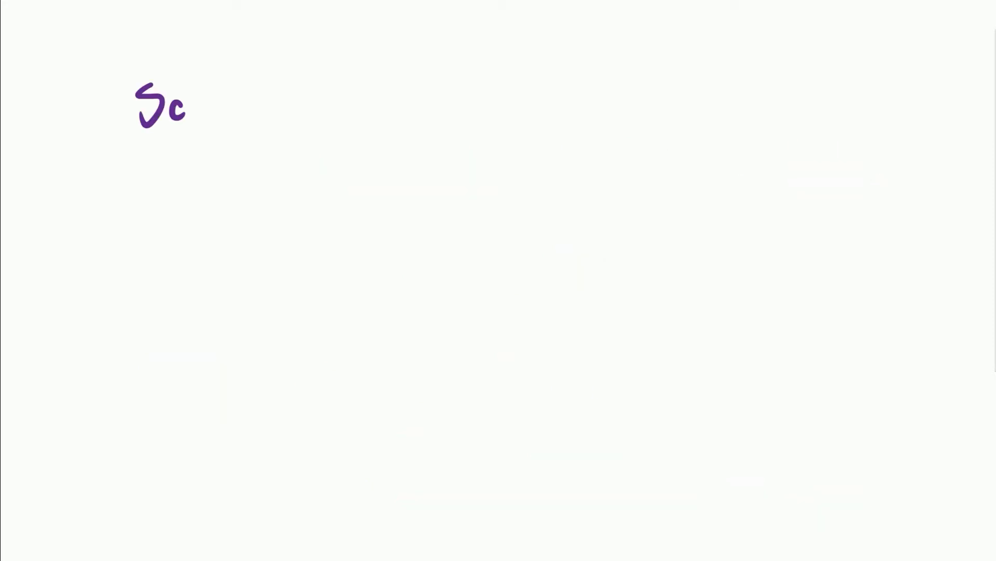
Write Servers are all over, Client and Server?, with arrows to Another labels
text(Servers are a)
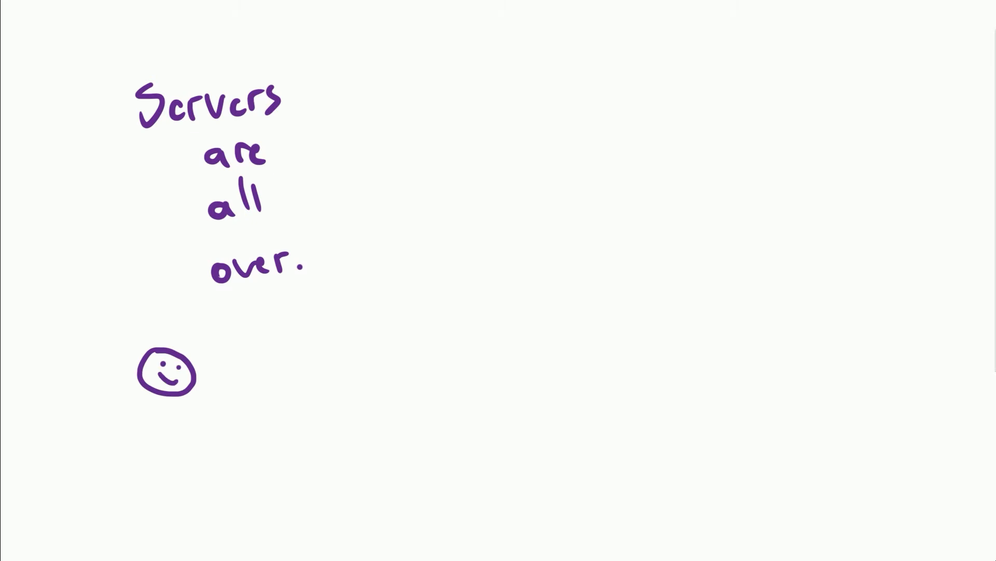
drag(165, 467, 153, 505)
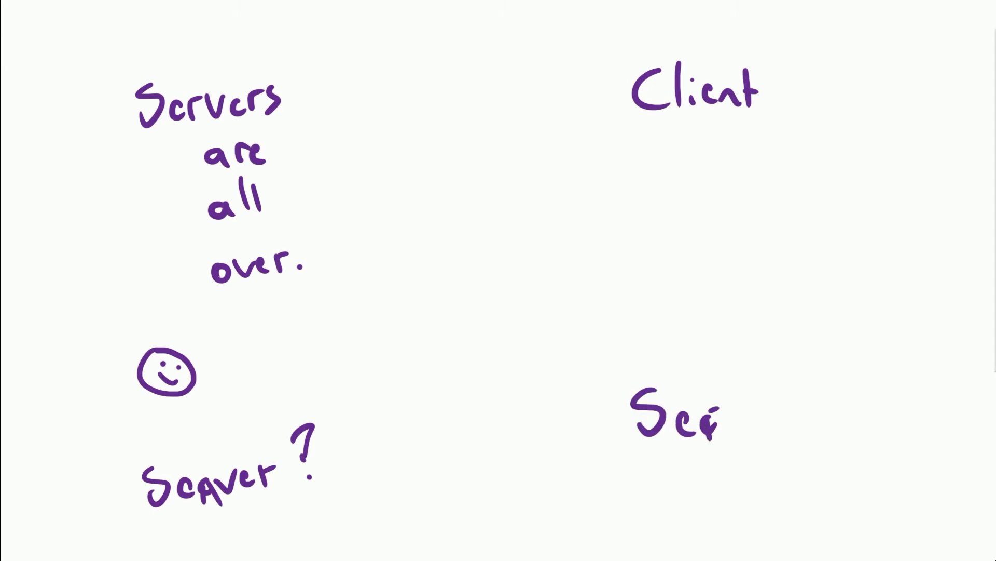
drag(693, 140, 731, 356)
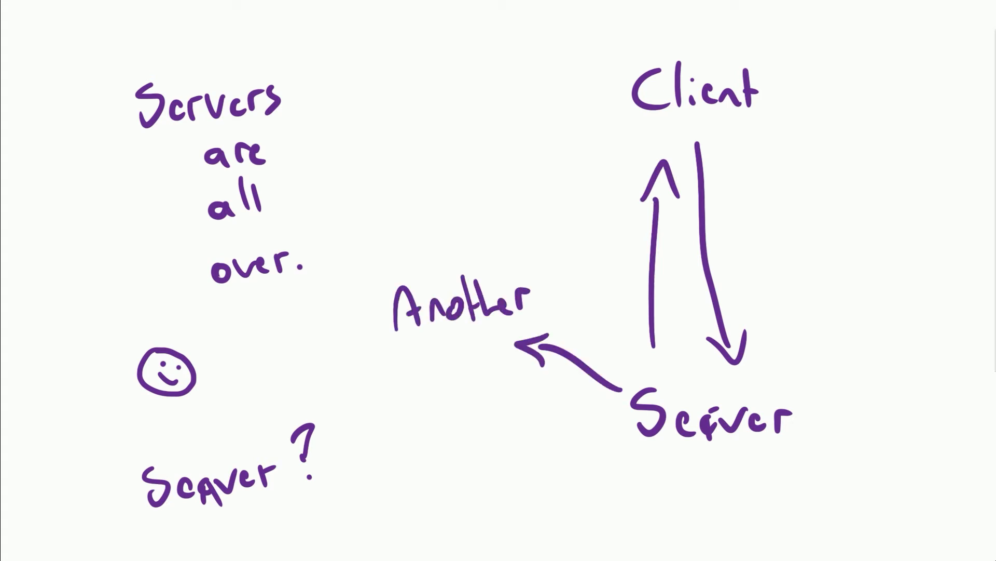
text(Another)
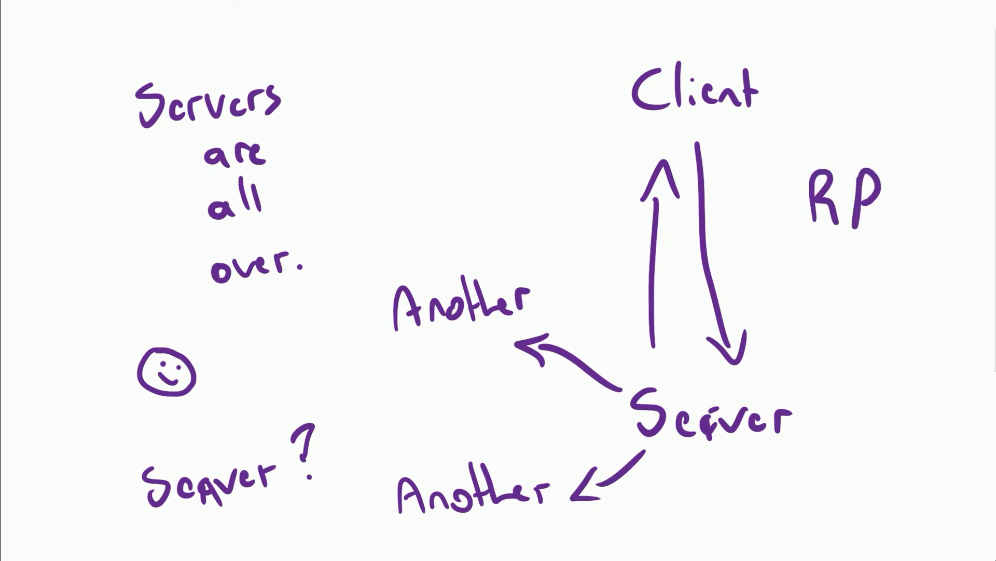
Write the RPCs heading with examples eg. Damage and the start of the list
text(Cs)
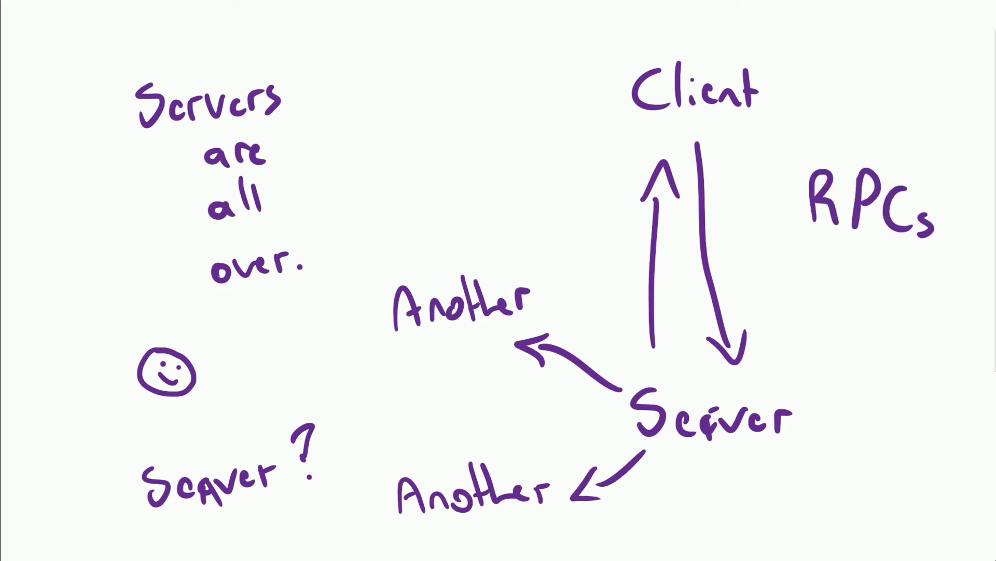
text(Damage)
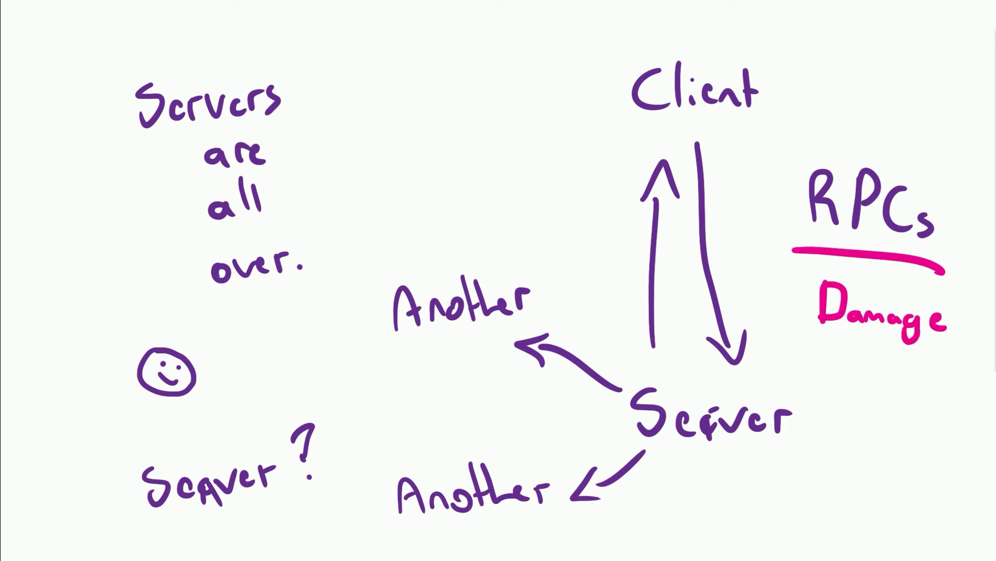
text(eg.)
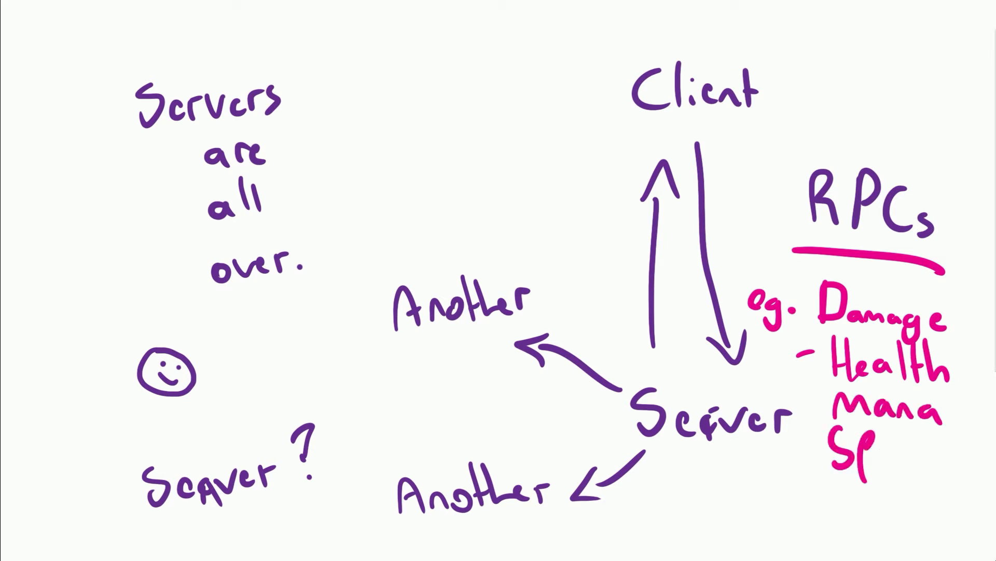
text(D)
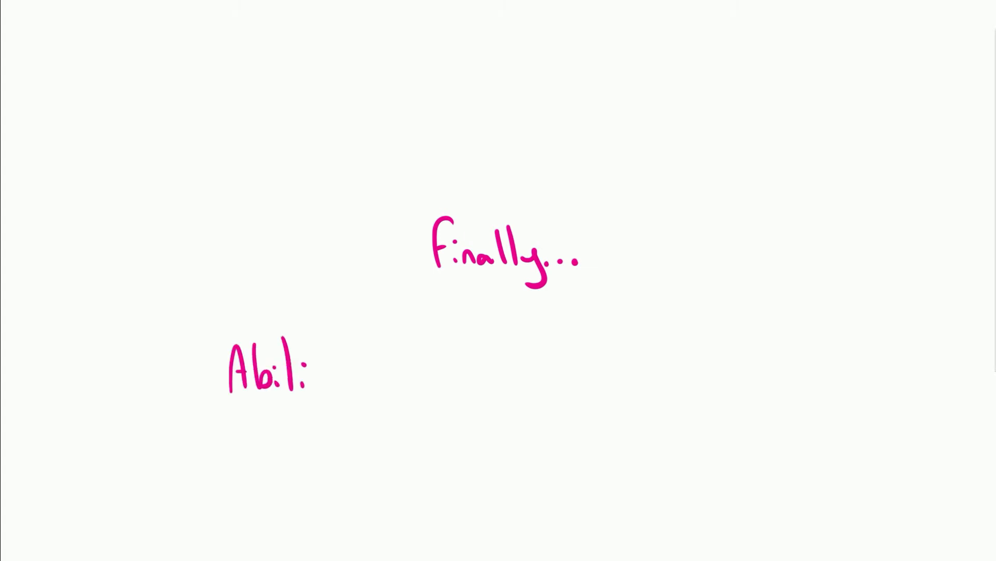
Write Abilities Next and an Ability code box with Skill shot, Dmg, then WooooT!!! on a new page
text(Abilities Next)
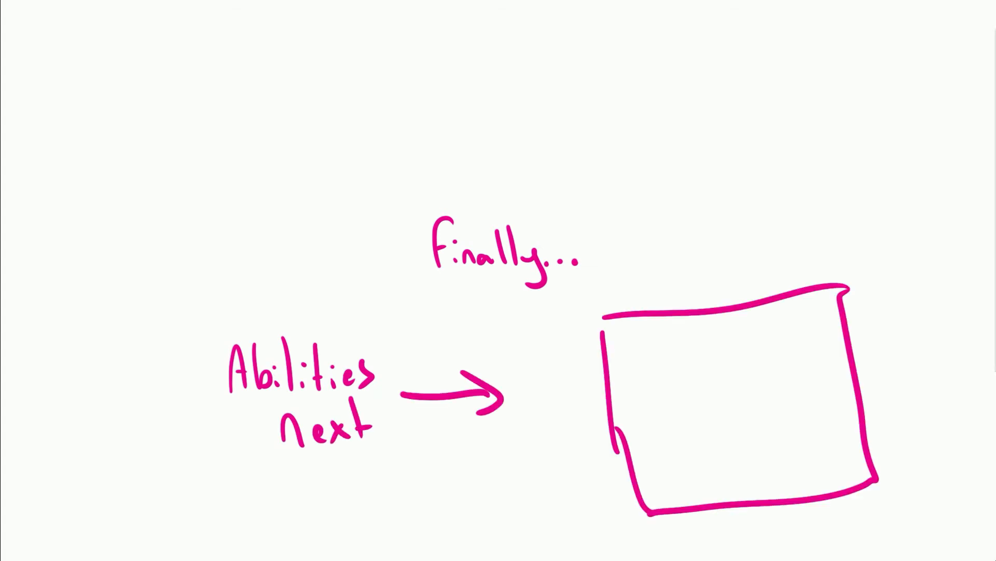
text(Ability Code.)
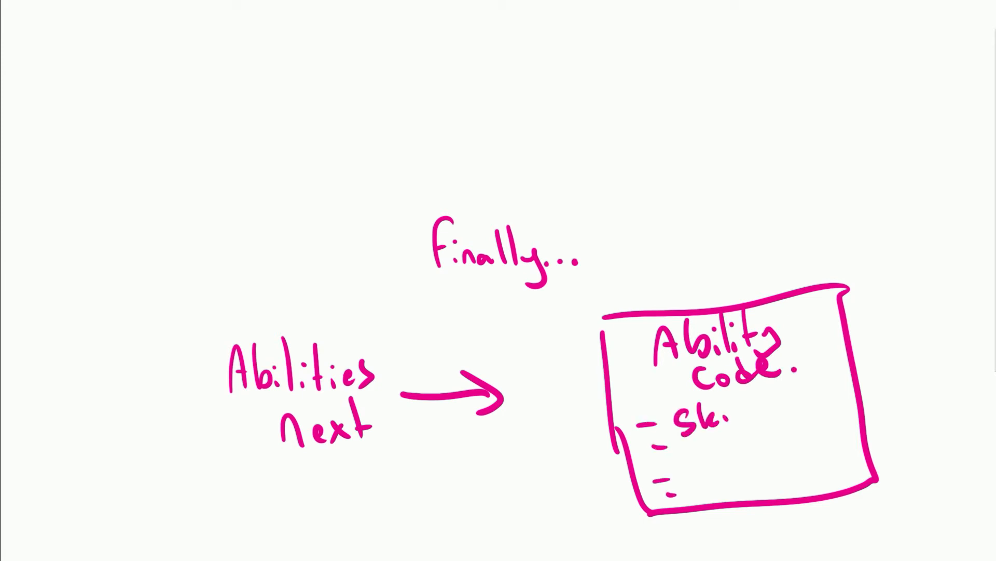
text(Skill shot Dmg AOE)
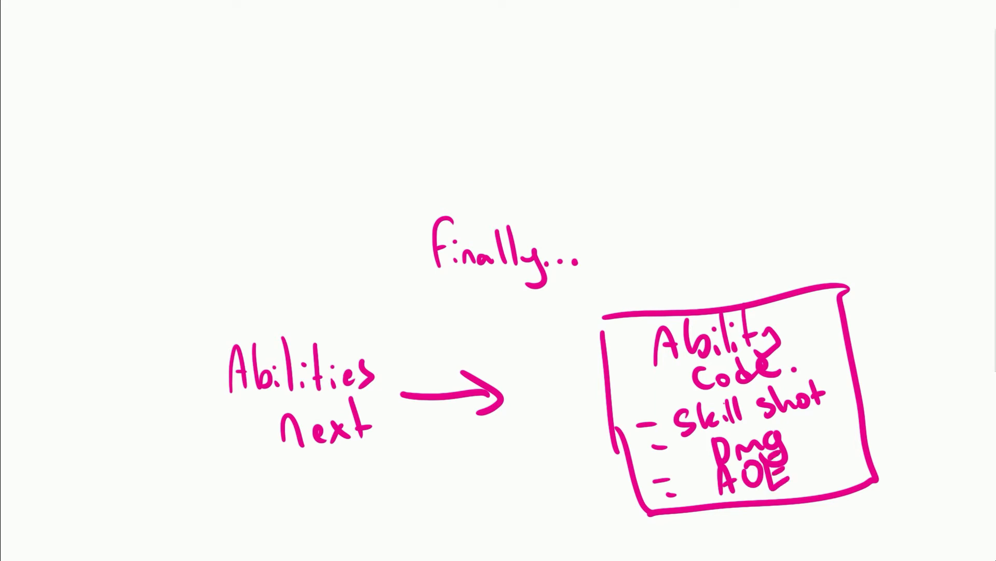
drag(693, 287, 83, 228)
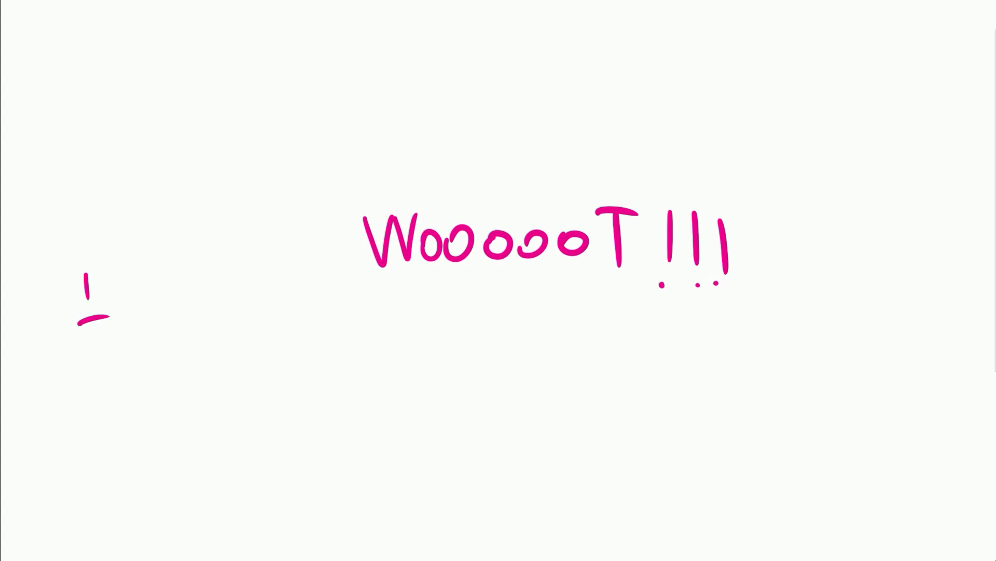
Draw sword and shield stick figures with Real note and a mustached figure labelled Has a Facial
drag(146, 327, 827, 369)
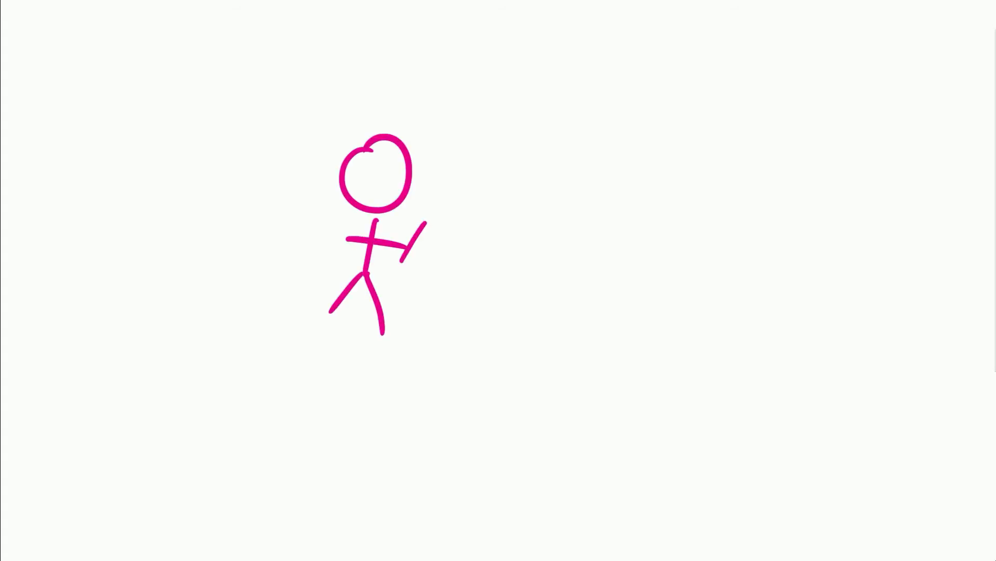
drag(413, 229, 553, 70)
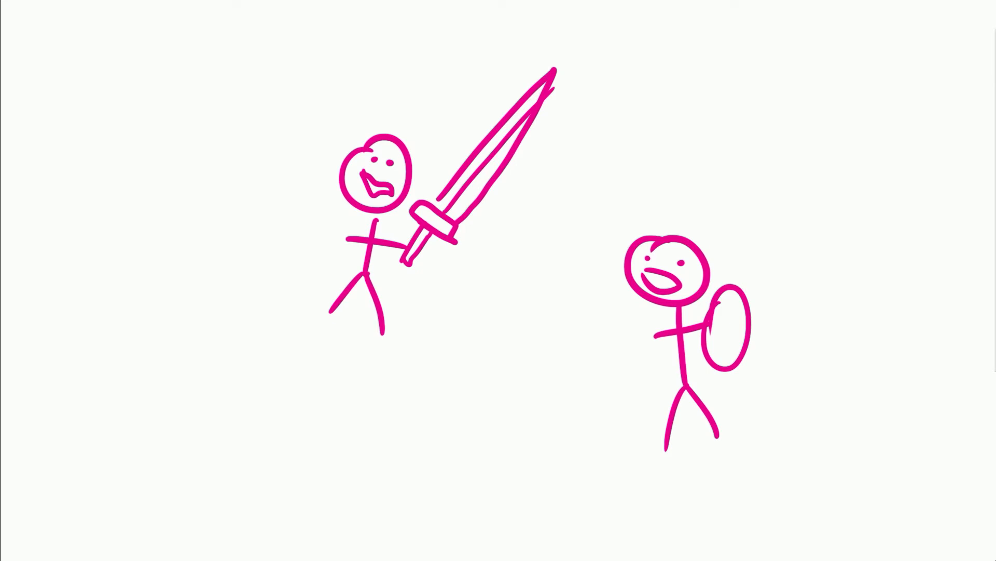
text(Real)
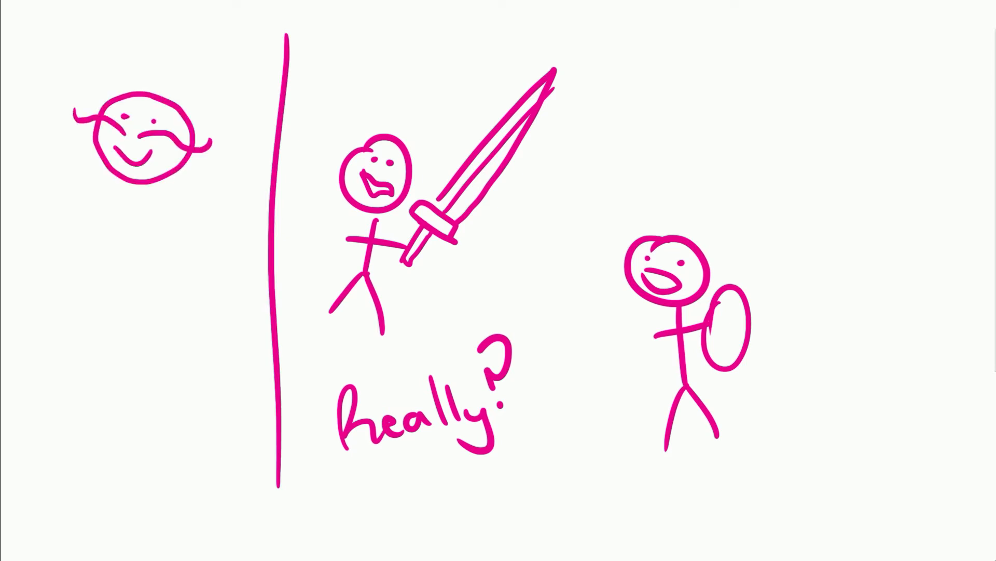
drag(137, 197, 137, 356)
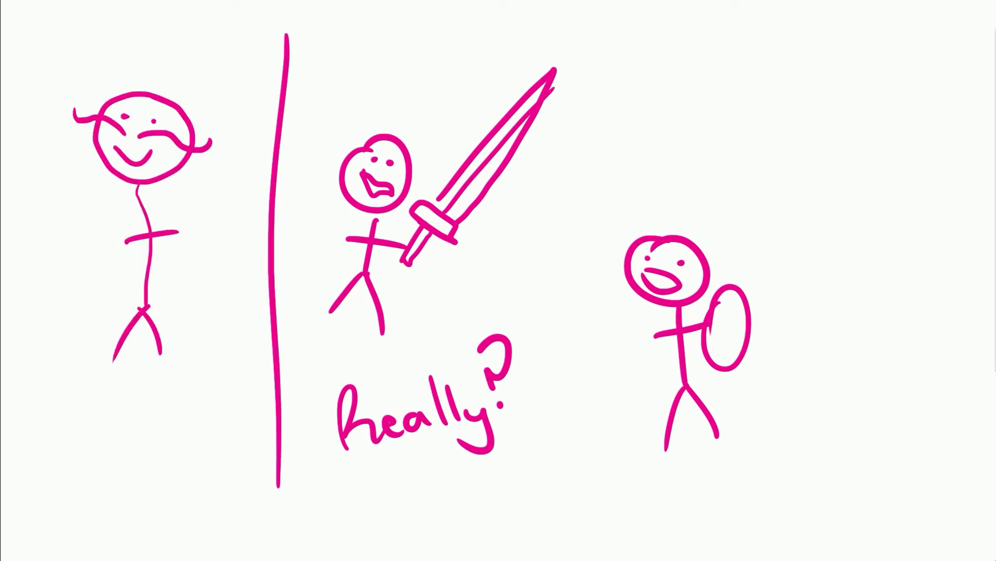
text(- Has a)
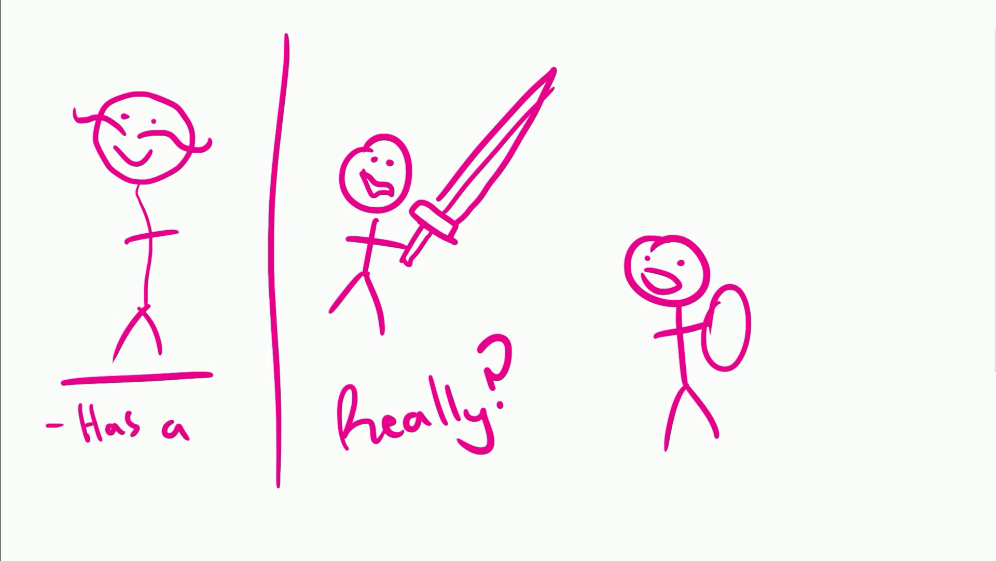
text(Facial)
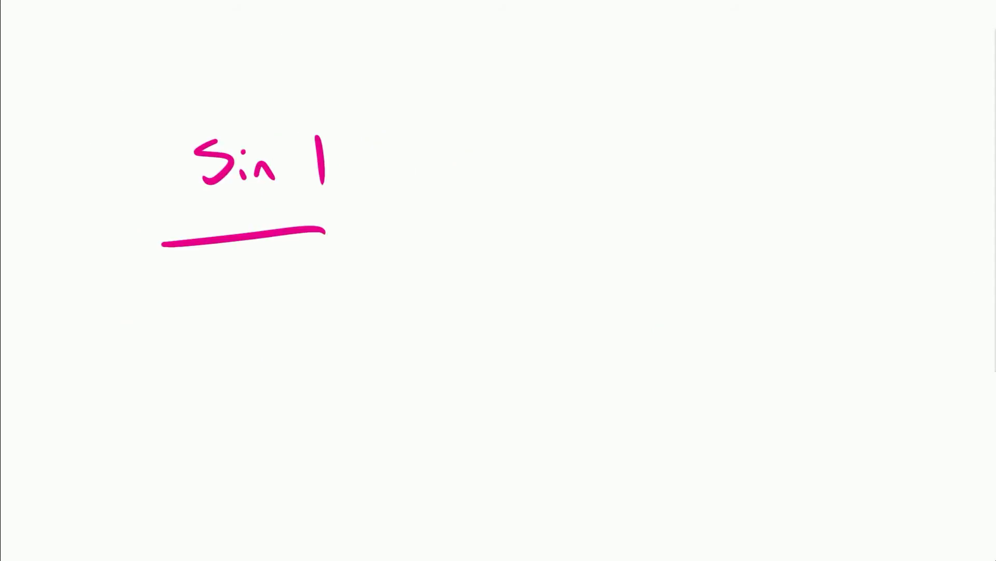
Write the 5/10 score under Sin 1, a divider and This ... chicken!!
drag(210, 279, 312, 337)
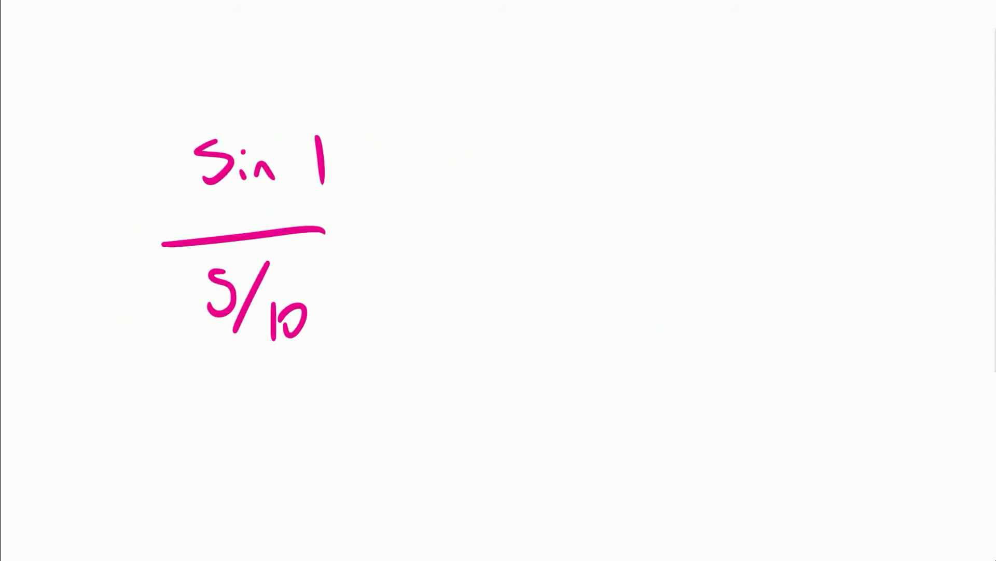
drag(405, 54, 406, 454)
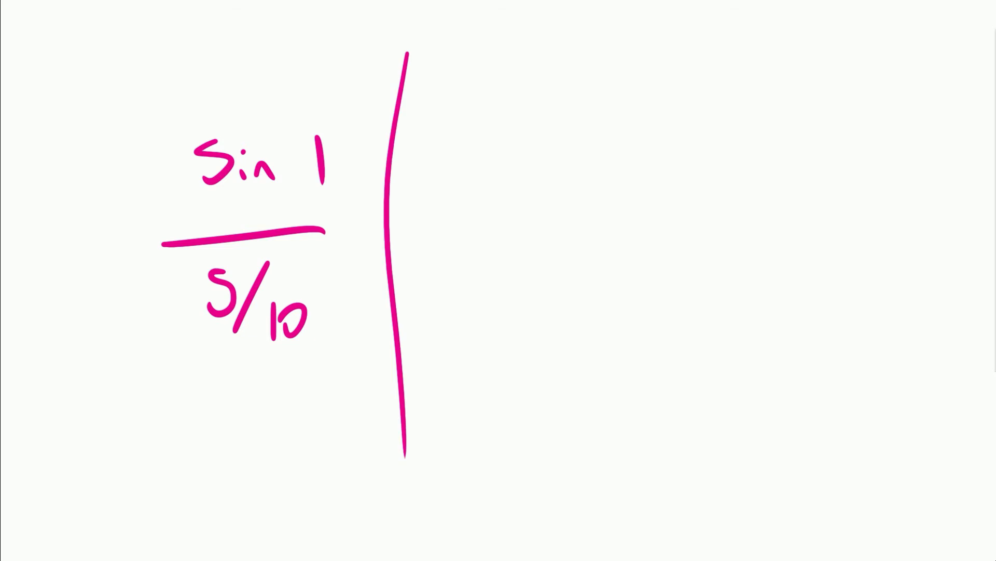
text(This One)
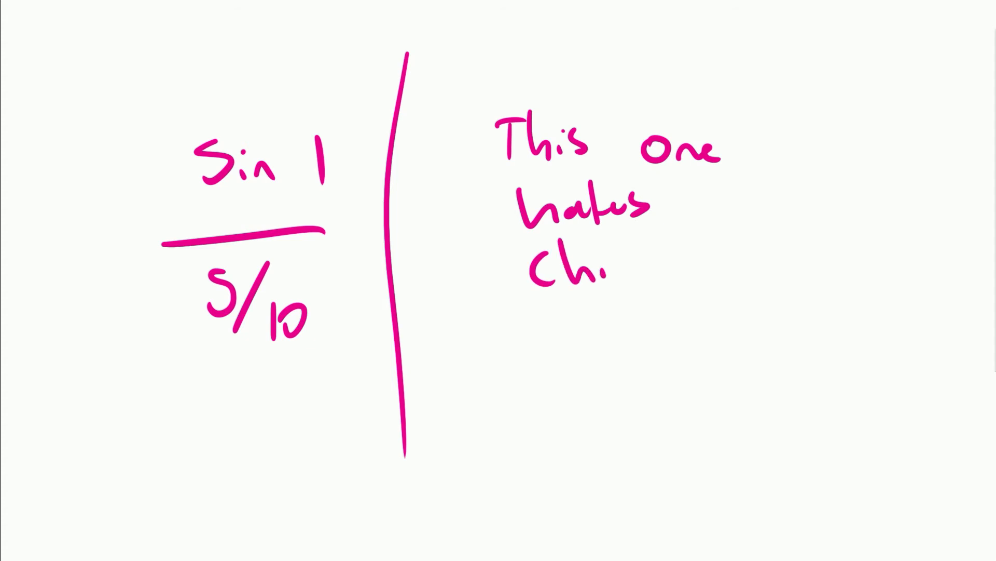
text(chicken!!)
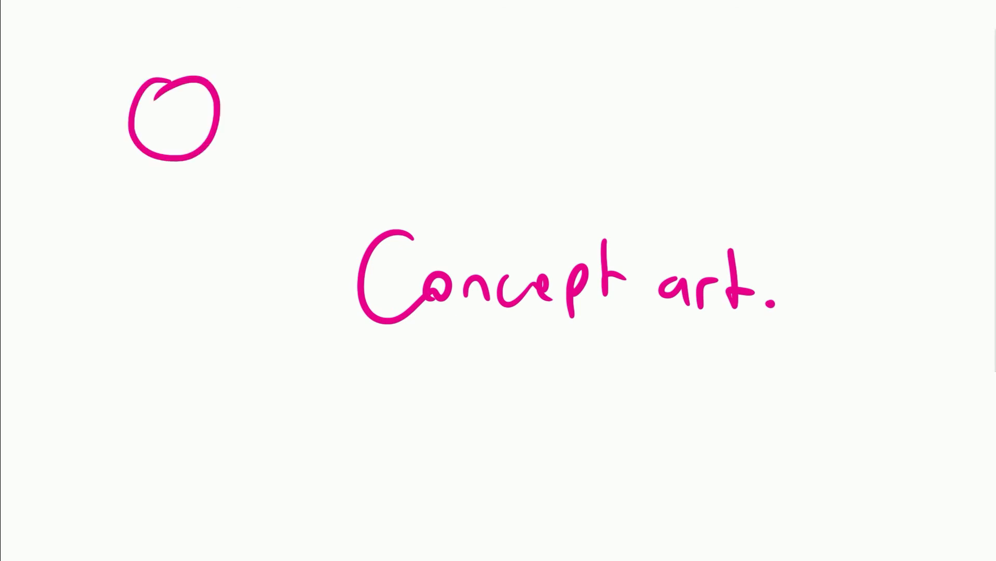
Draw a figure saying Hey, add green sketches on a new page, then clear the canvas
drag(171, 158, 248, 216)
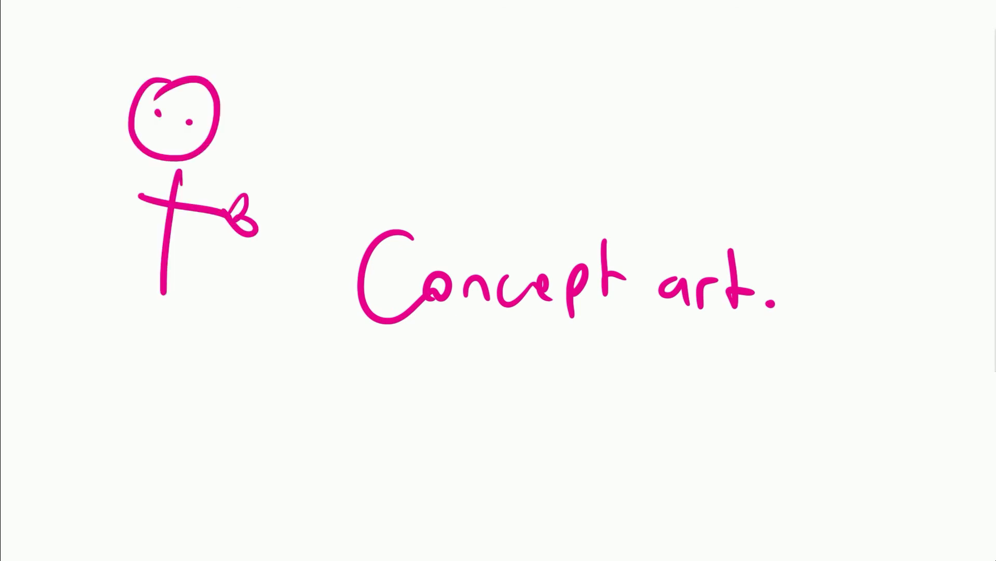
text(Hey)
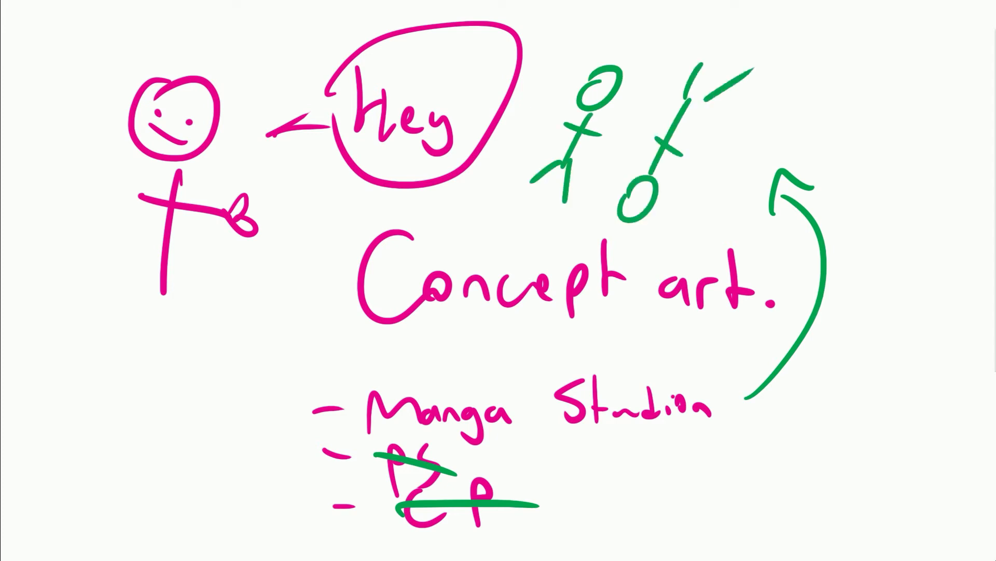
drag(64, 368, 229, 483)
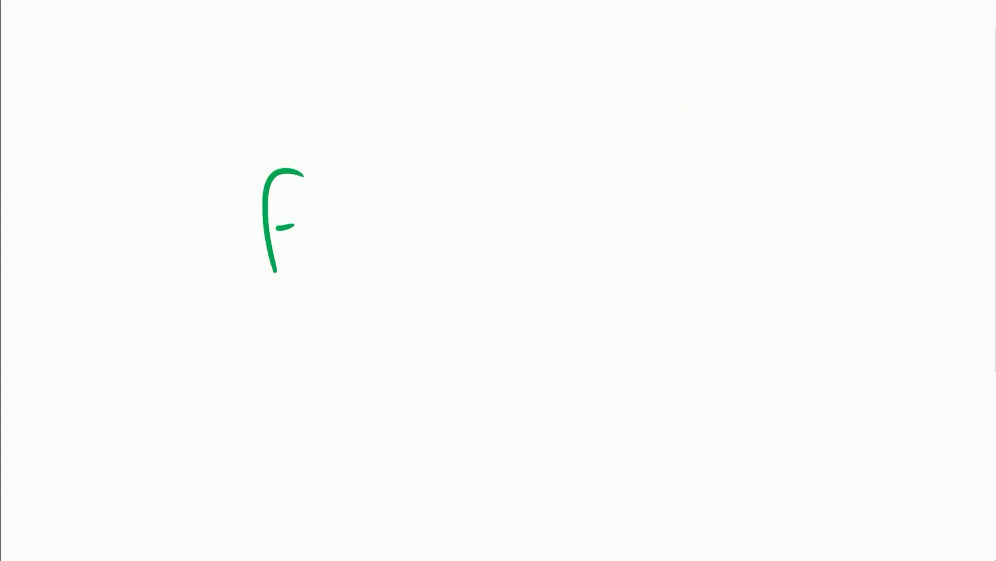
drag(305, 229, 763, 293)
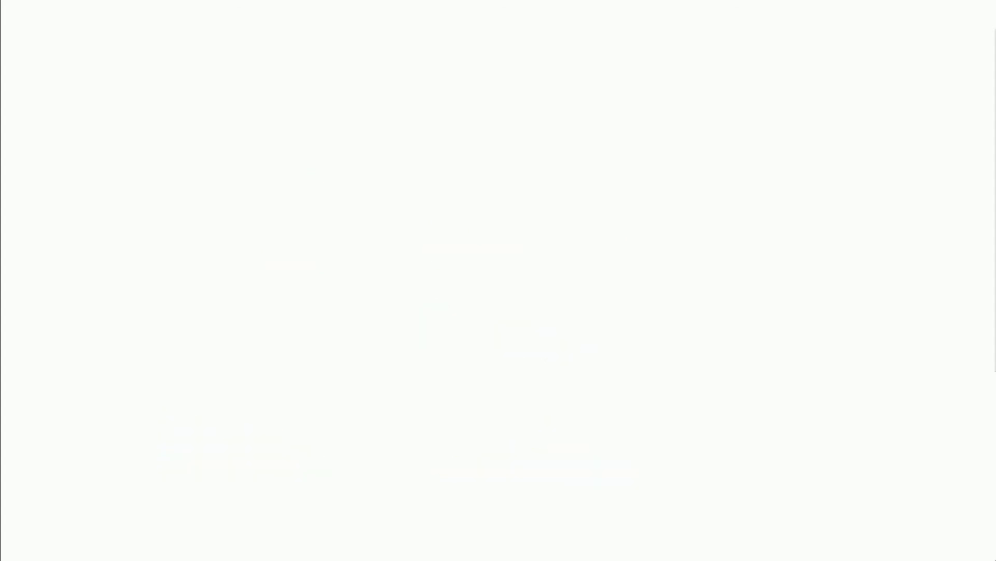
Sketch 'How many?' with two stick figures, one labelled T with an arrow
drag(321, 131, 303, 219)
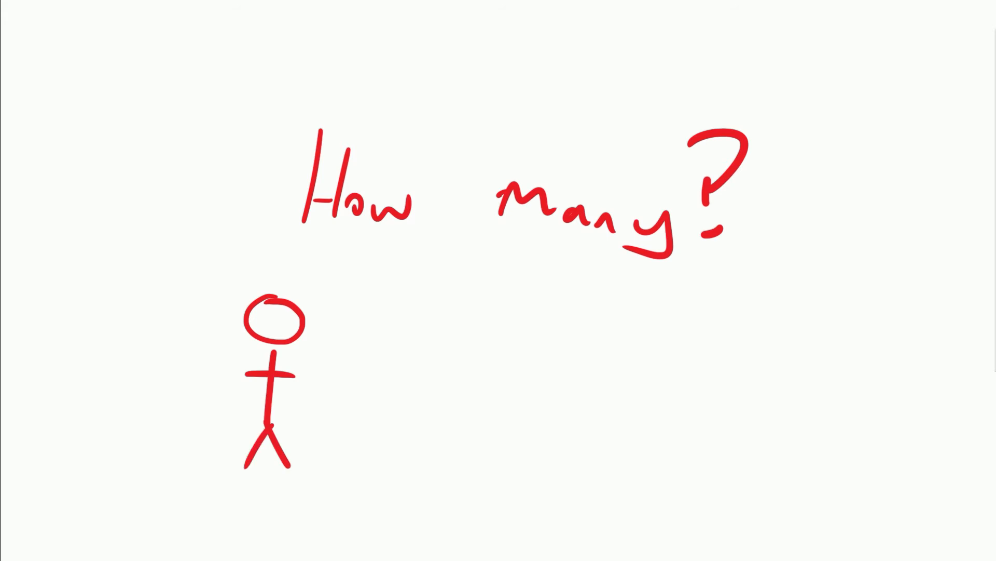
drag(467, 318, 467, 431)
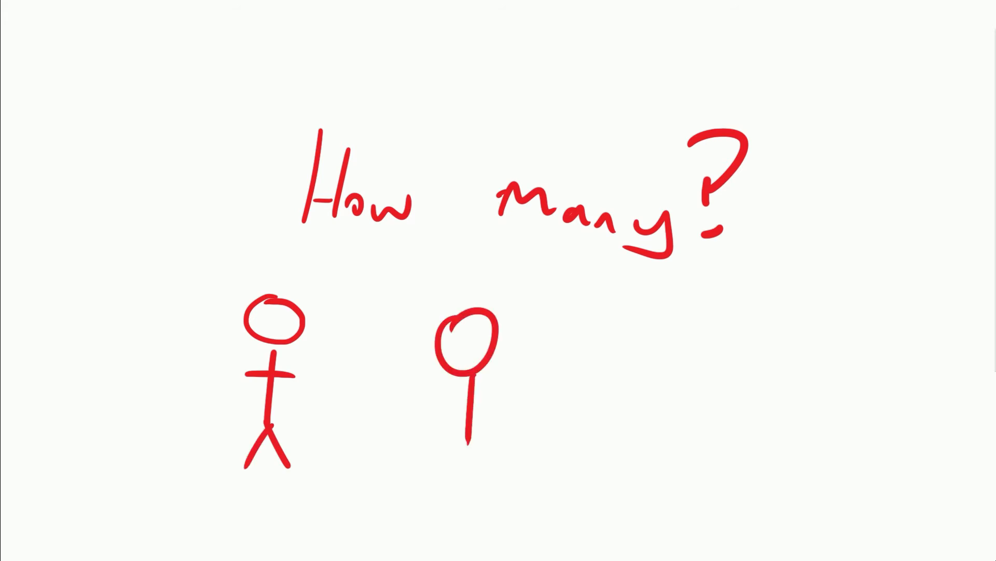
drag(467, 438, 480, 448)
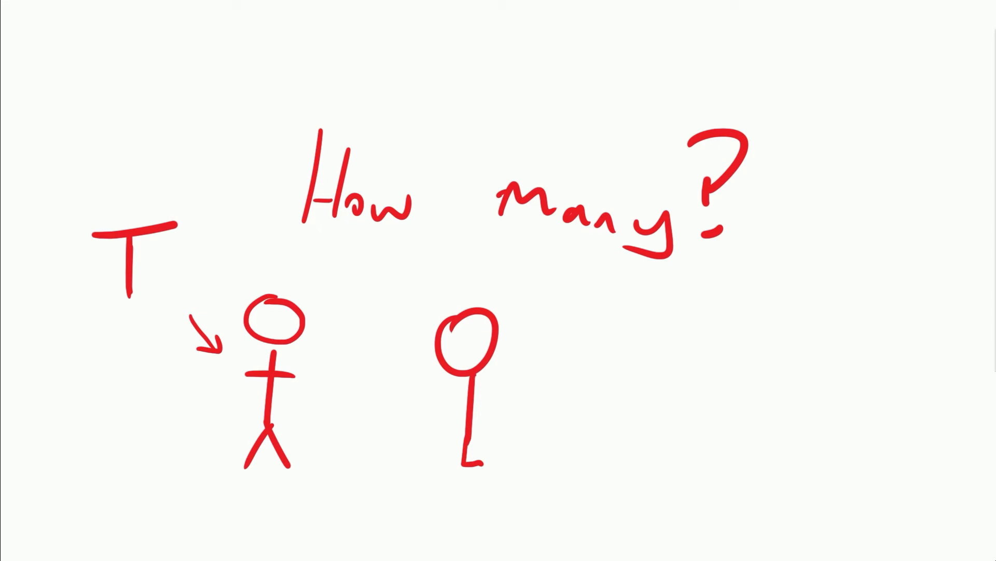
drag(559, 388, 610, 387)
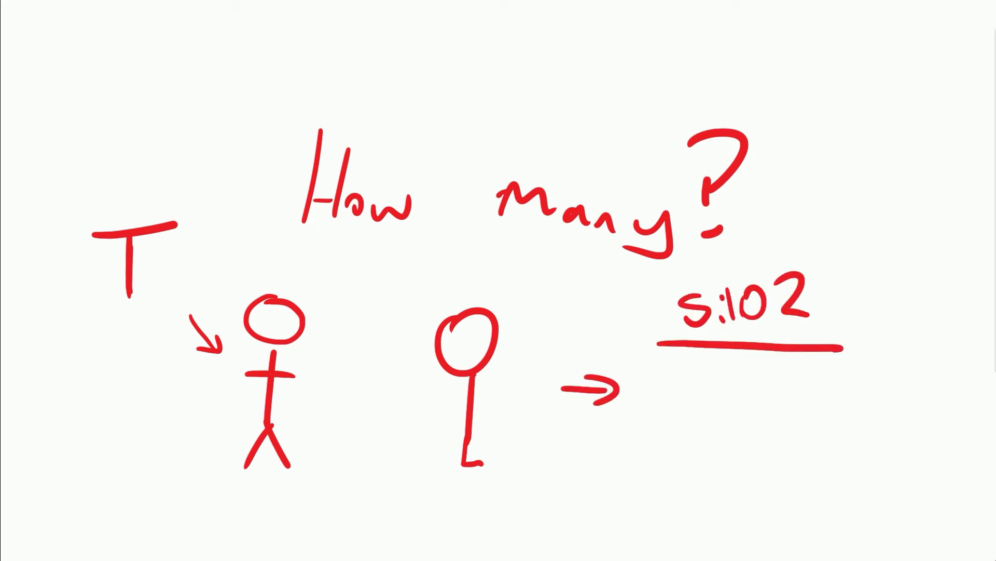
Handwrite the '- Simpl' / 'UVs.' list with a dividing line and the note 'Not many'
text(- Simpl)
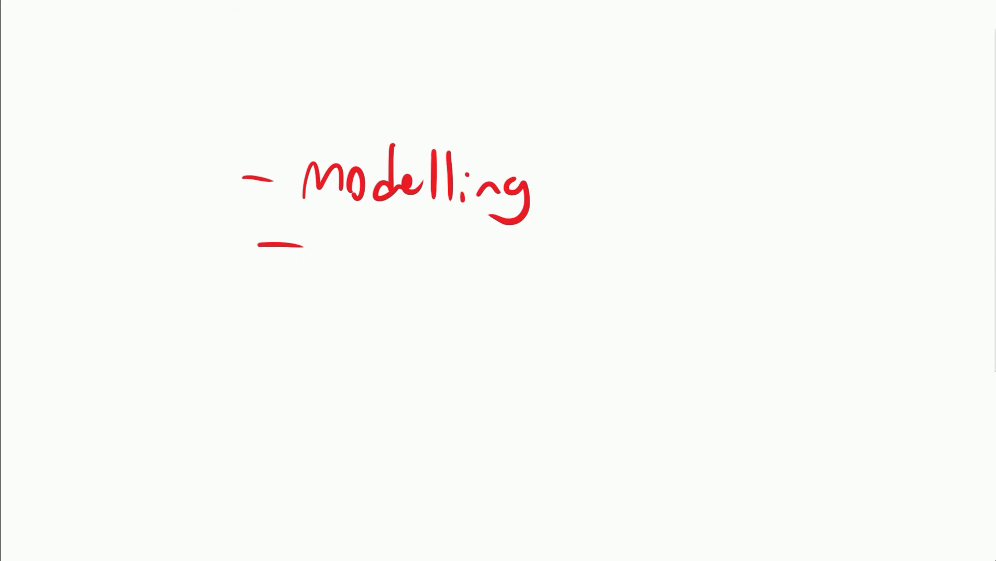
text(UVs.)
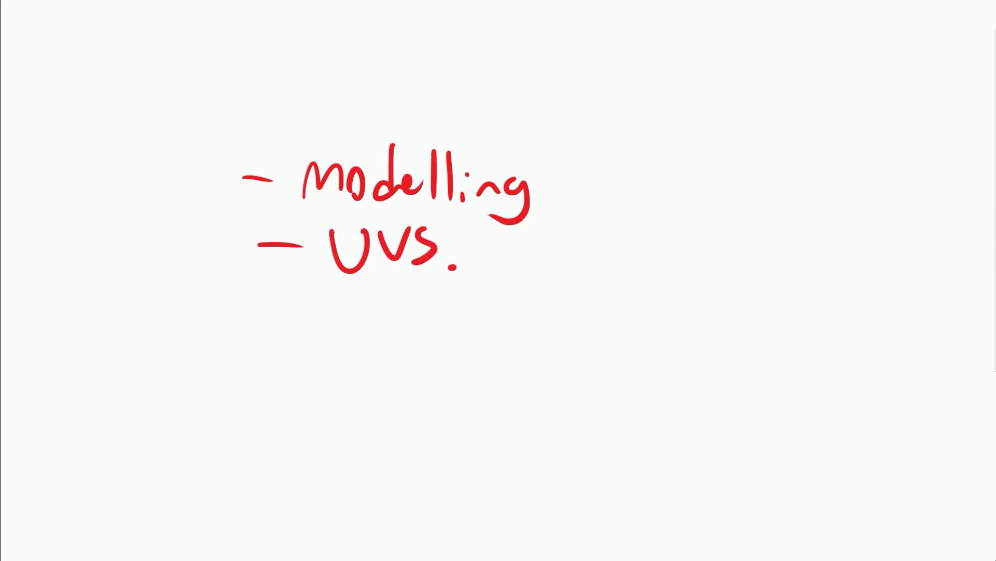
drag(588, 149, 588, 289)
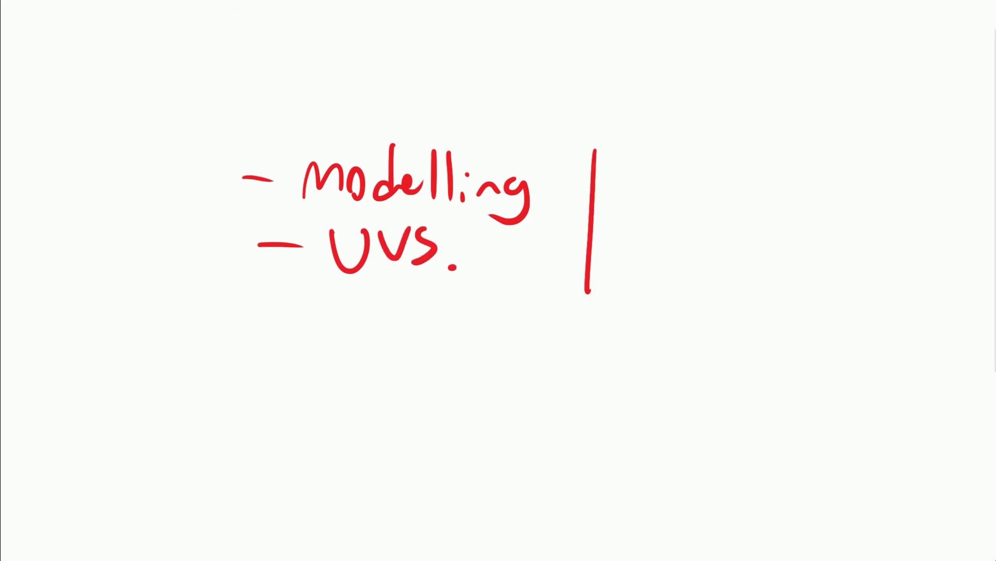
text(Not many)
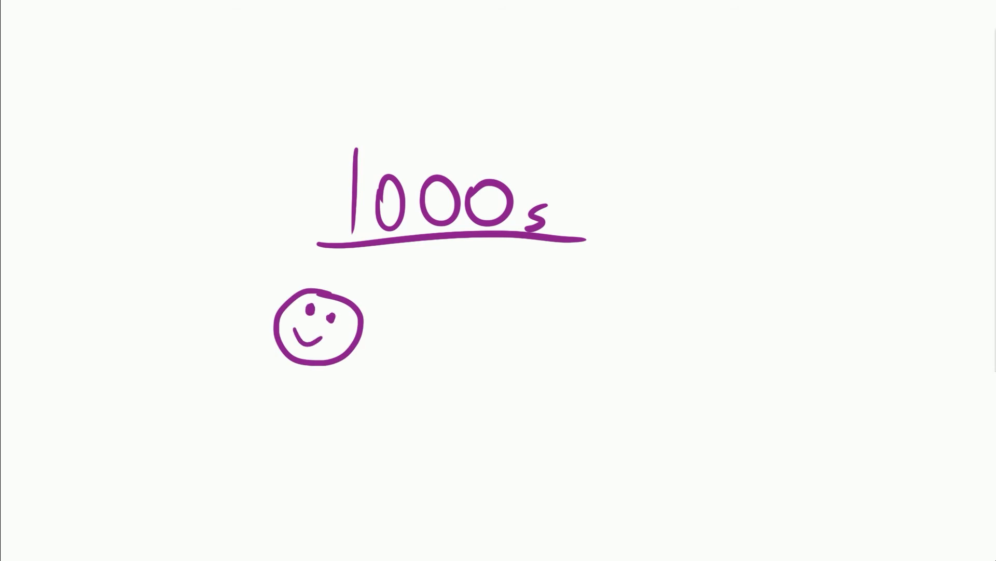
Write 'True', add sparkles round the cloaked figure, an orange stick figure, 'Leg' and 'acy!'
text(True)
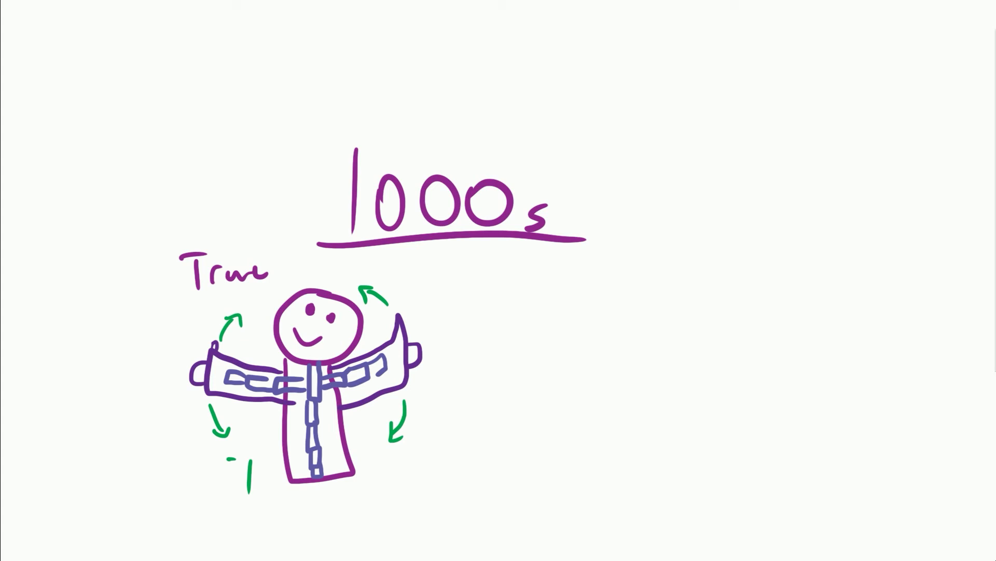
drag(306, 302, 331, 305)
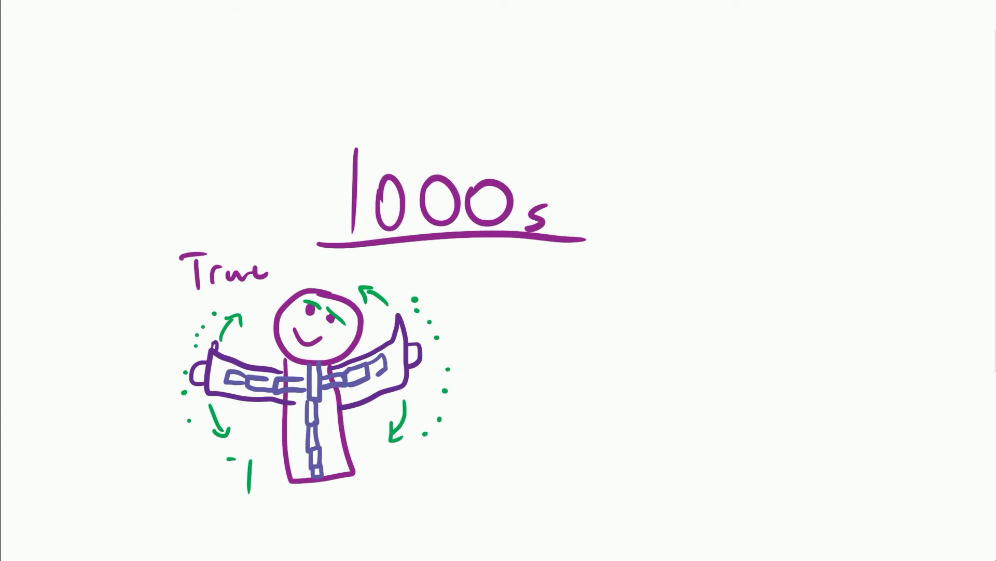
drag(572, 350, 629, 273)
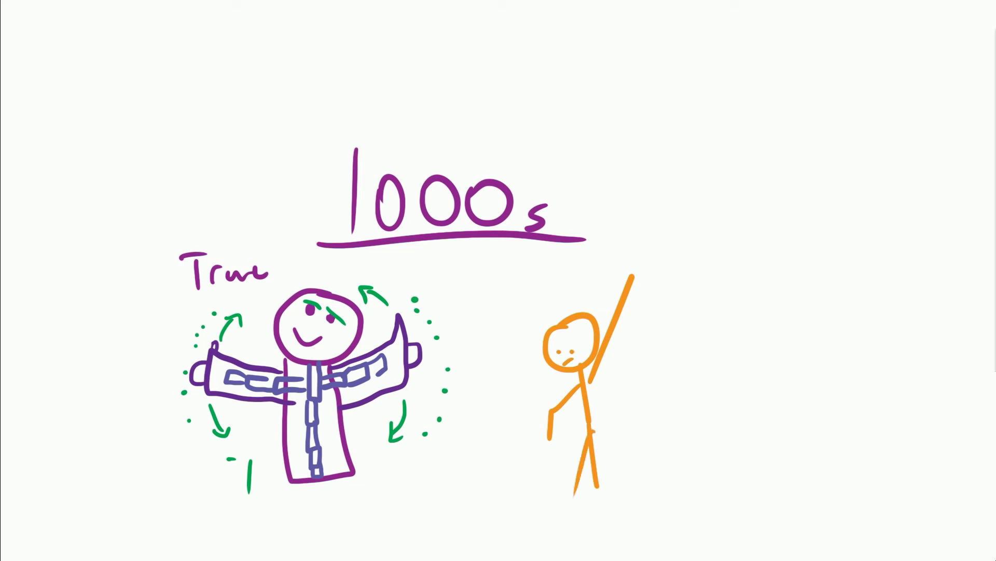
text(Leg)
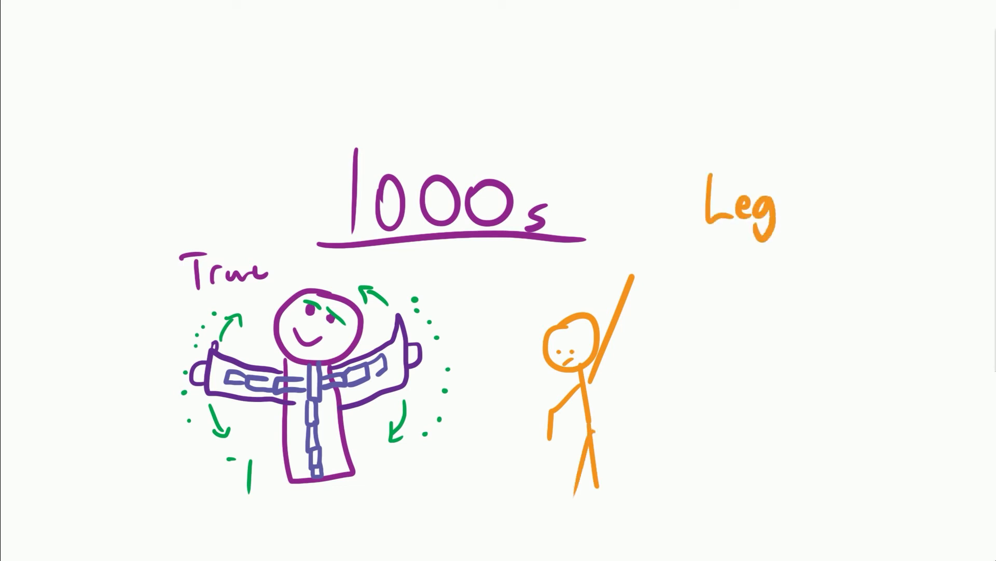
text(acy!)
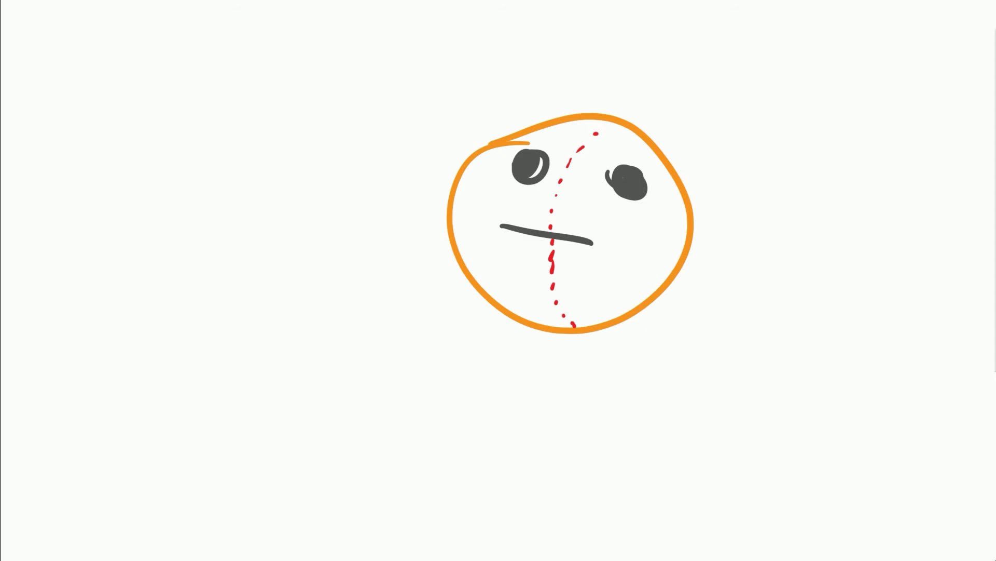
Give the orange face a jagged grimace and eyebrows, then start the Huzzah!/unity page
drag(502, 229, 605, 266)
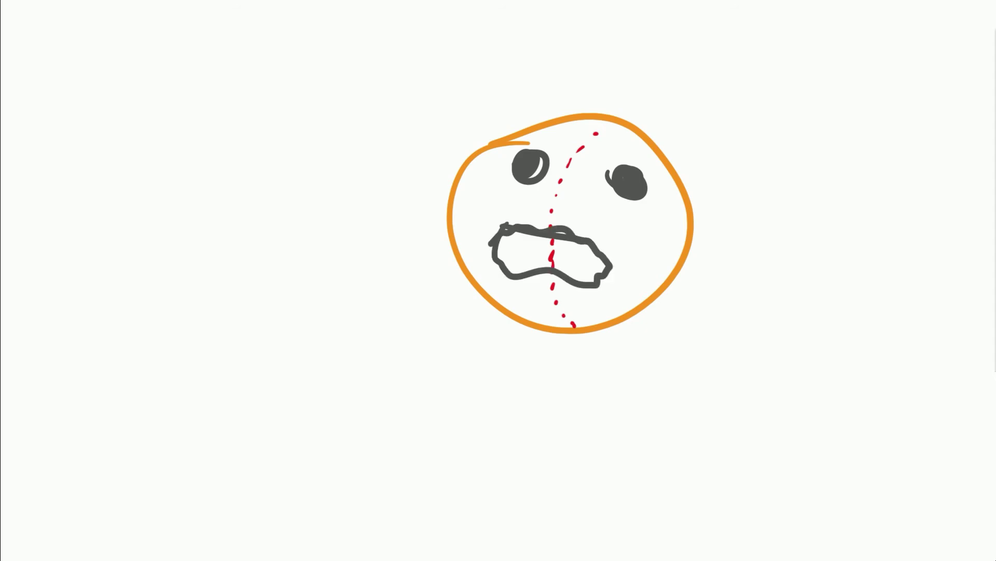
drag(503, 143, 667, 184)
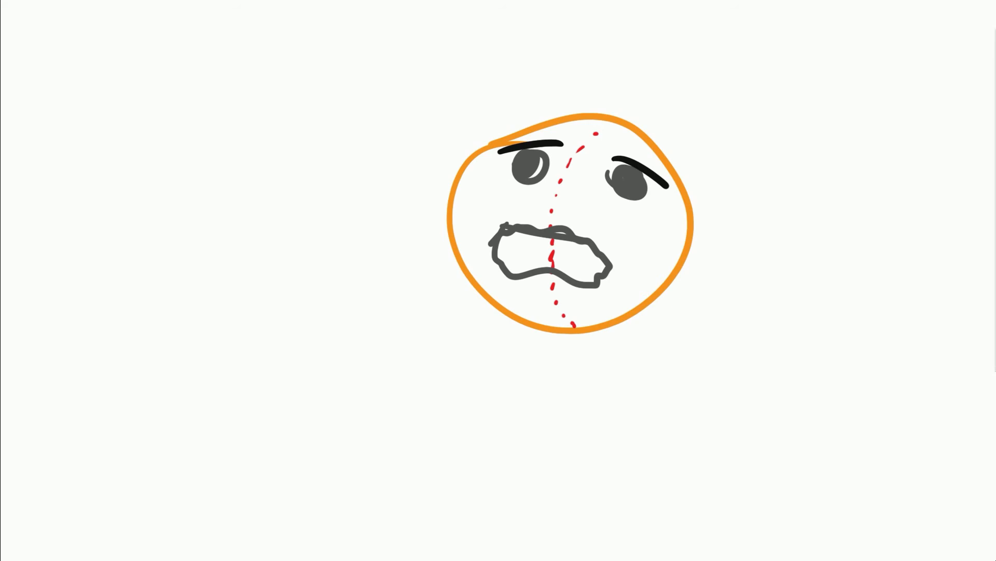
drag(401, 57, 435, 57)
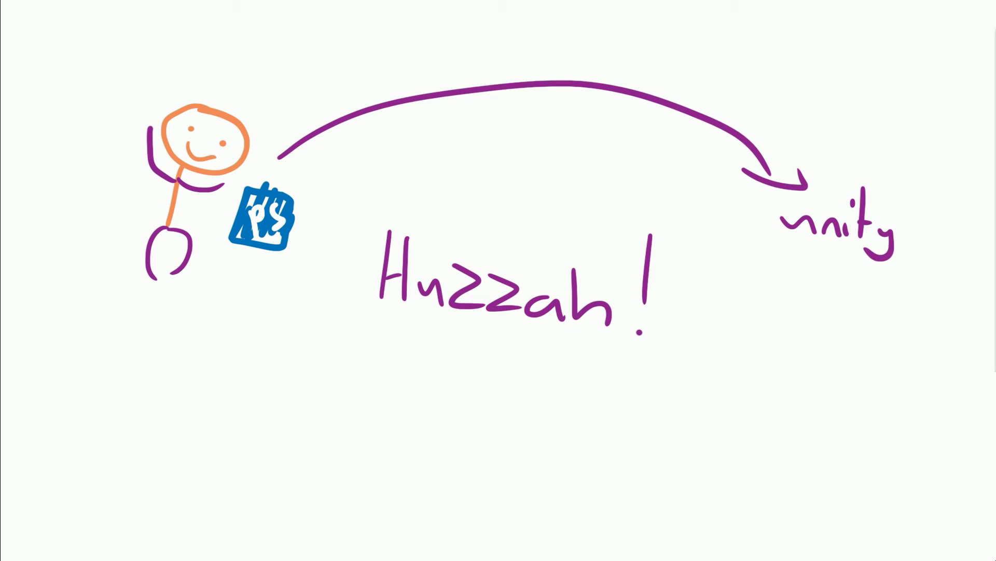
Underline Huzzah! with a long line and write 'Anim on Client!!!!' beneath it
drag(153, 343, 769, 344)
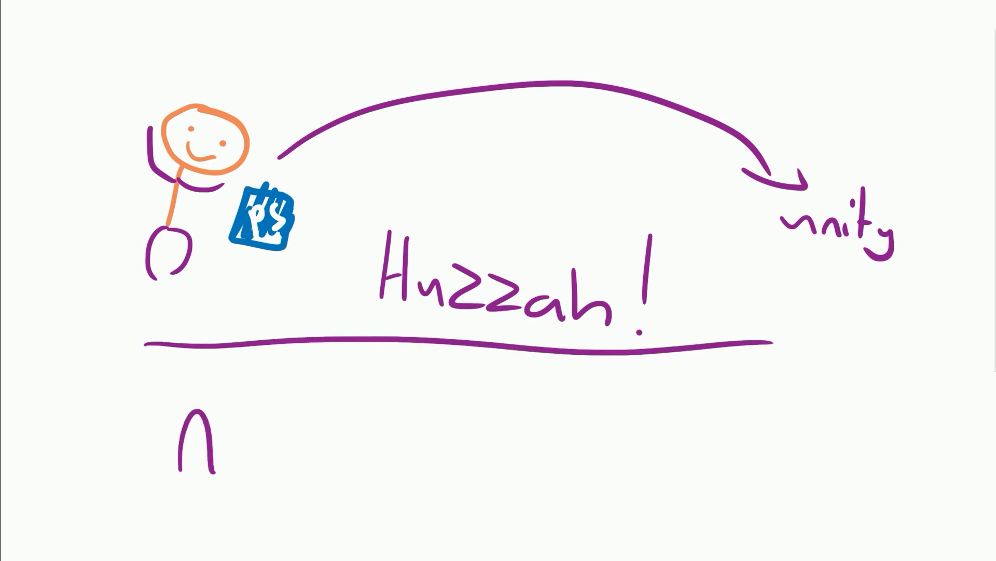
text(Anim on Cli)
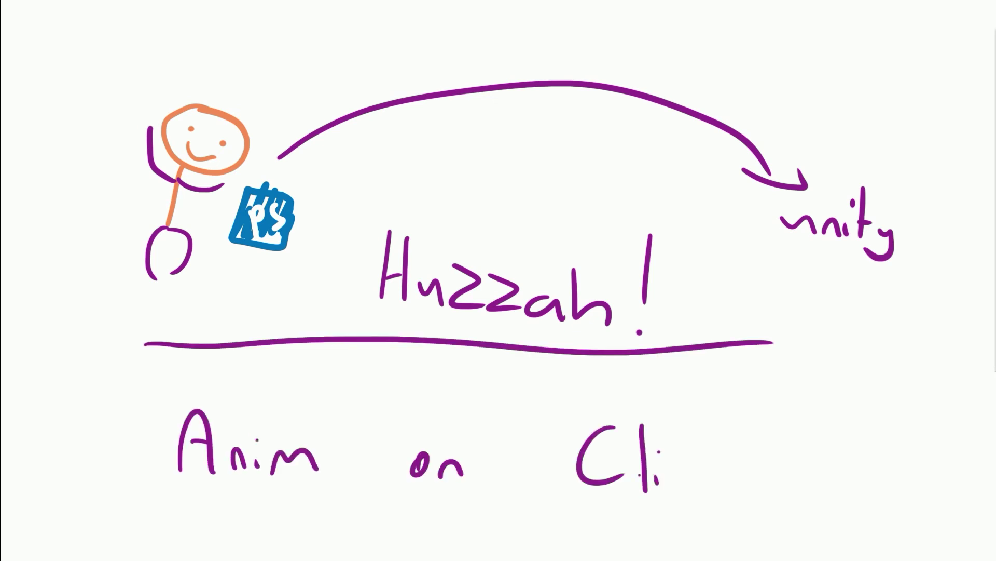
text(Client!!!!)
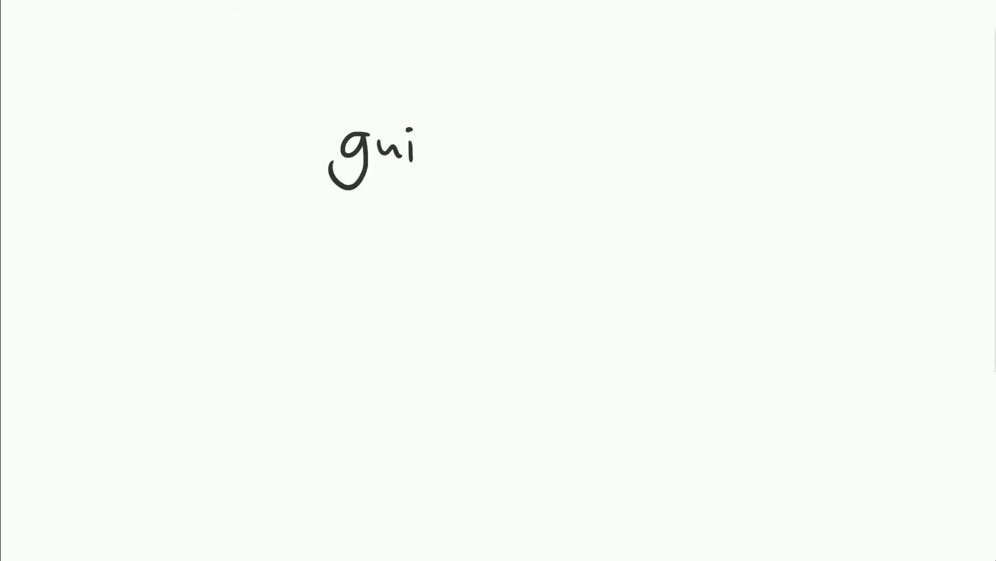
Write '1628 =' with a partly filled bar, red arrows and 'XP & CD'
text(1628 =)
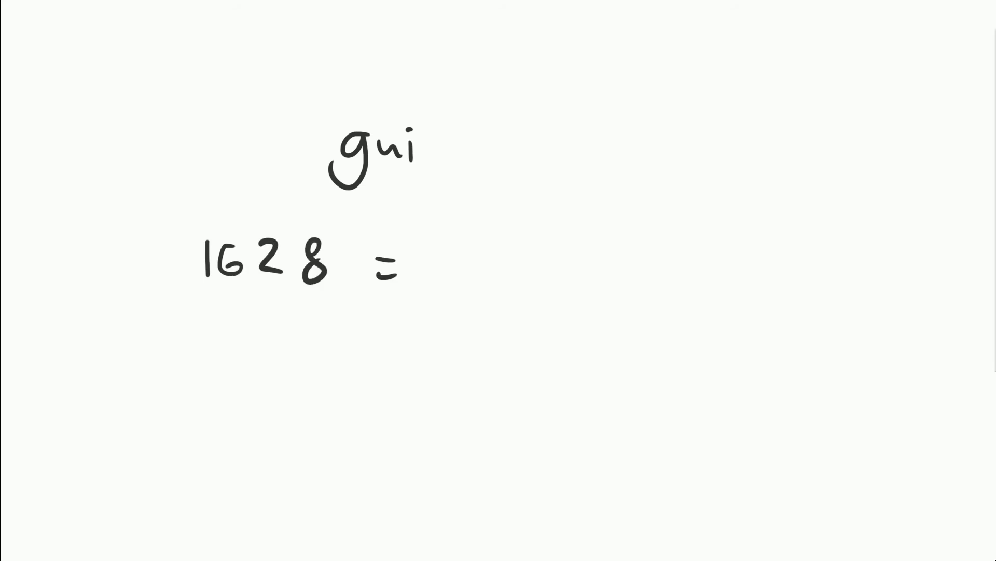
drag(435, 260, 566, 264)
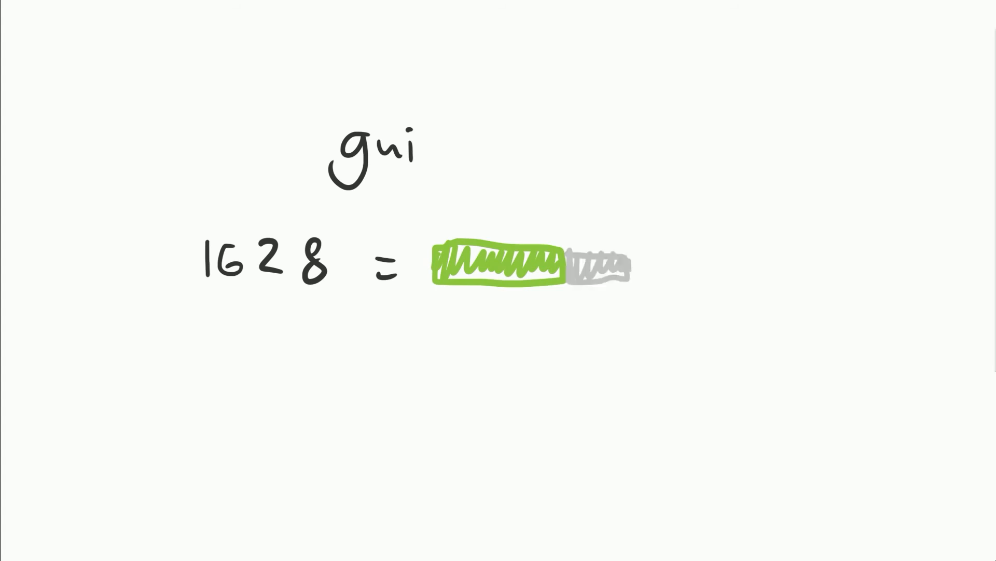
drag(330, 375, 315, 317)
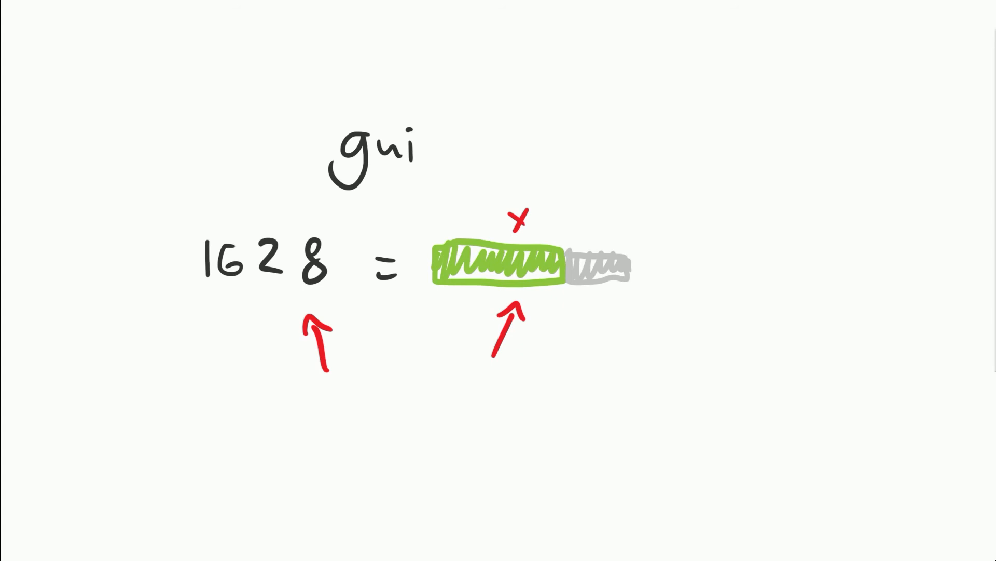
text(XP & CD)
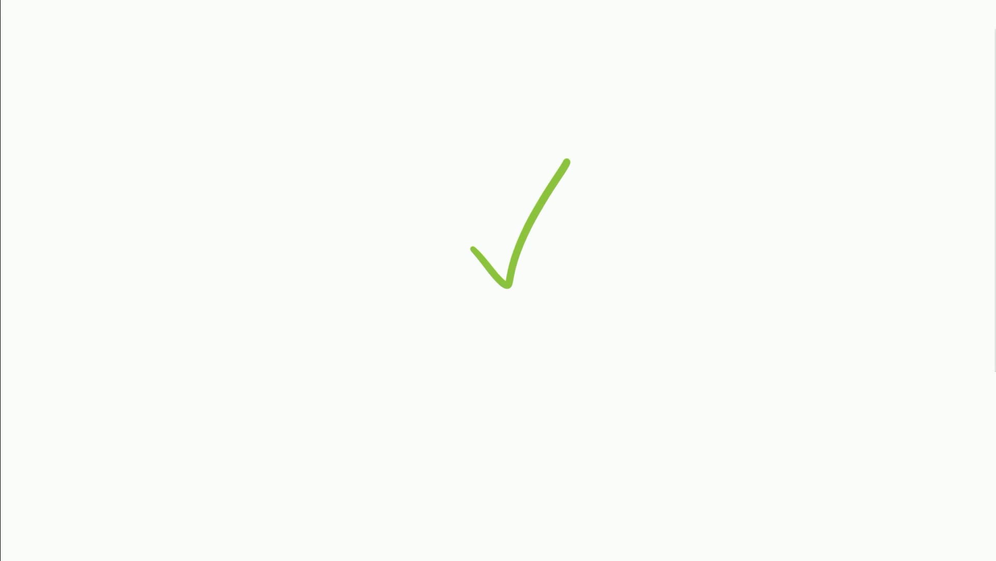
Start the 'Nearly there...' page listing Soundtrack, Sound FX, Dialogue, Particles and Sprites
text(Nea)
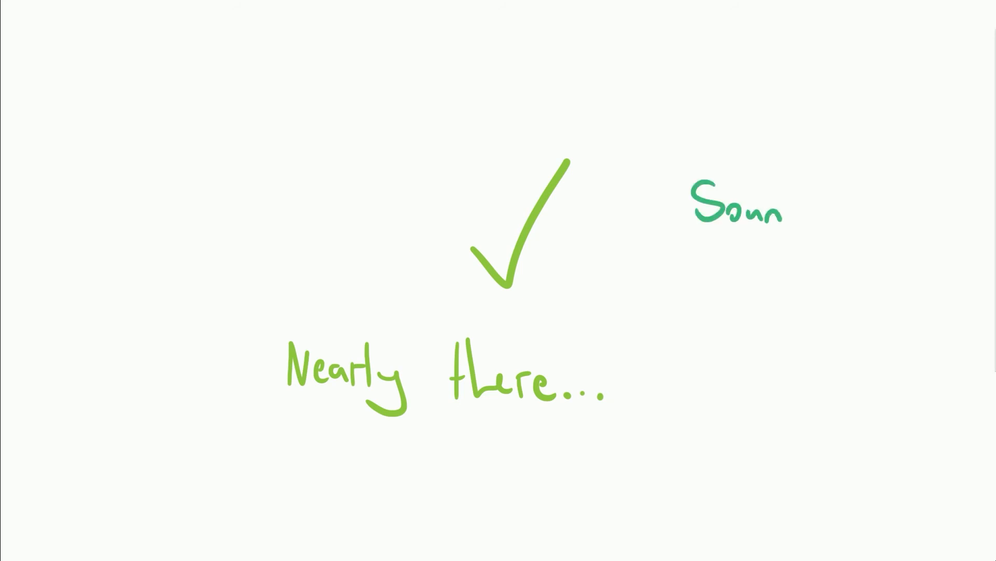
text(- Soundtrack)
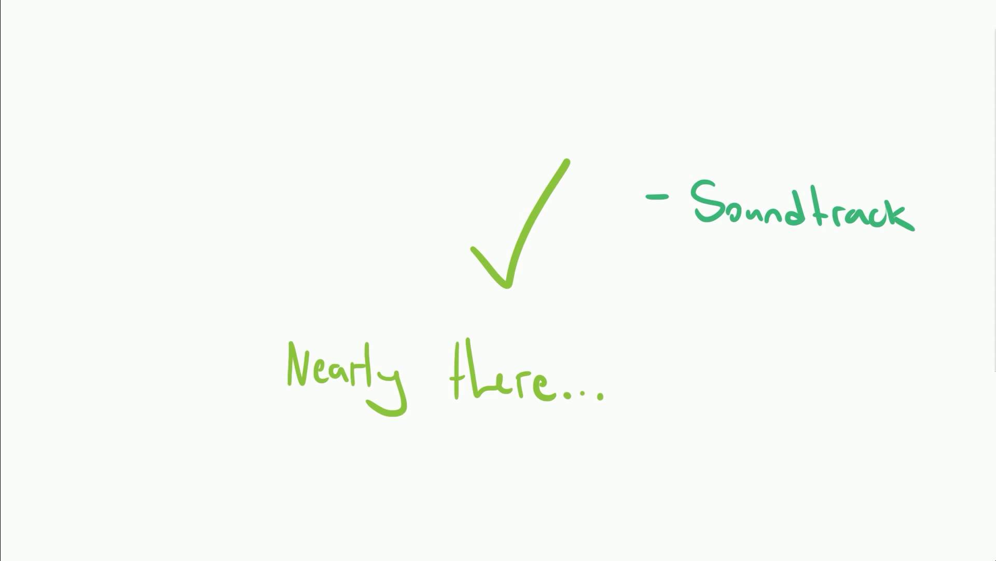
text(- Sound FX)
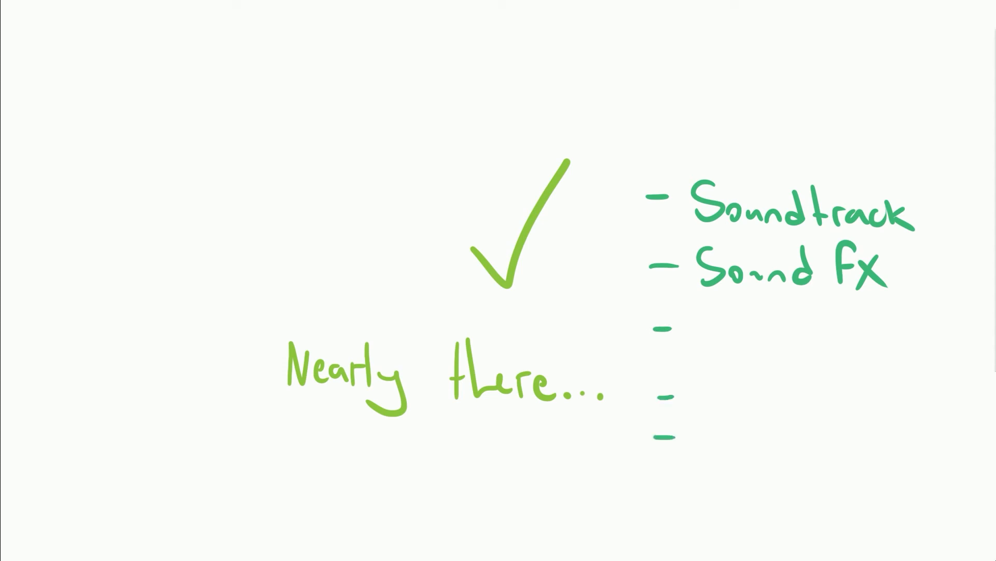
text(Dialogue)
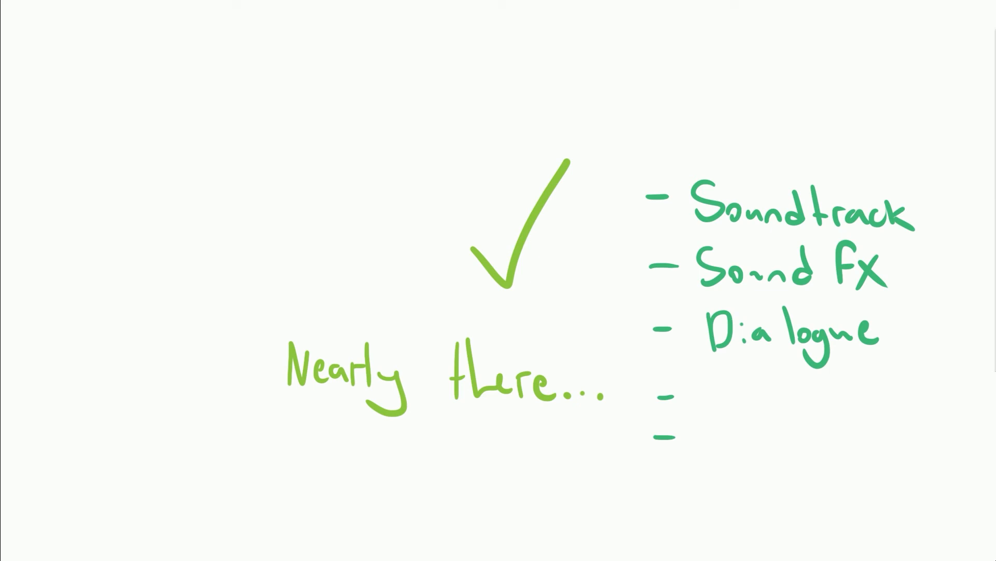
text(Particles)
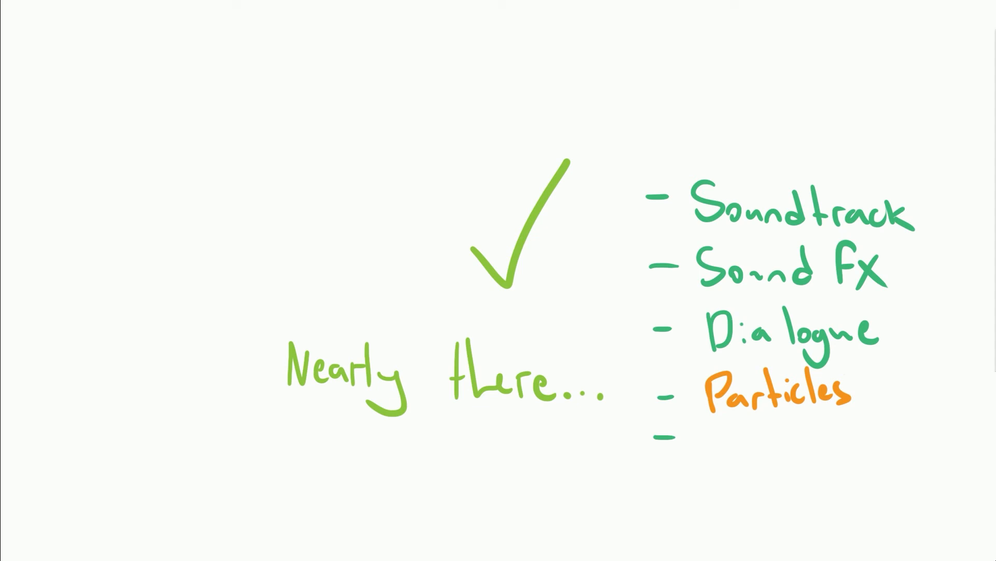
text(Sprit)
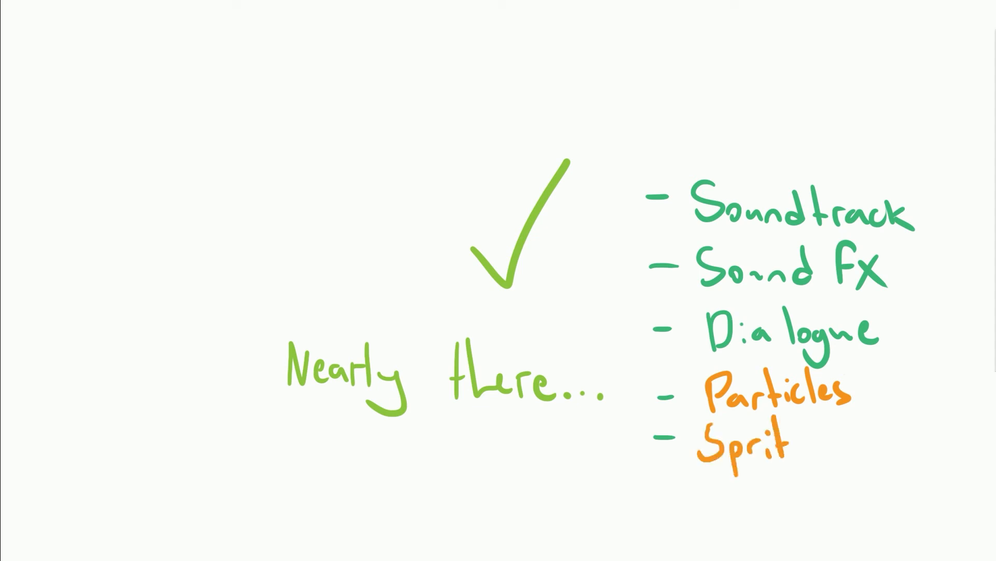
text(tes.)
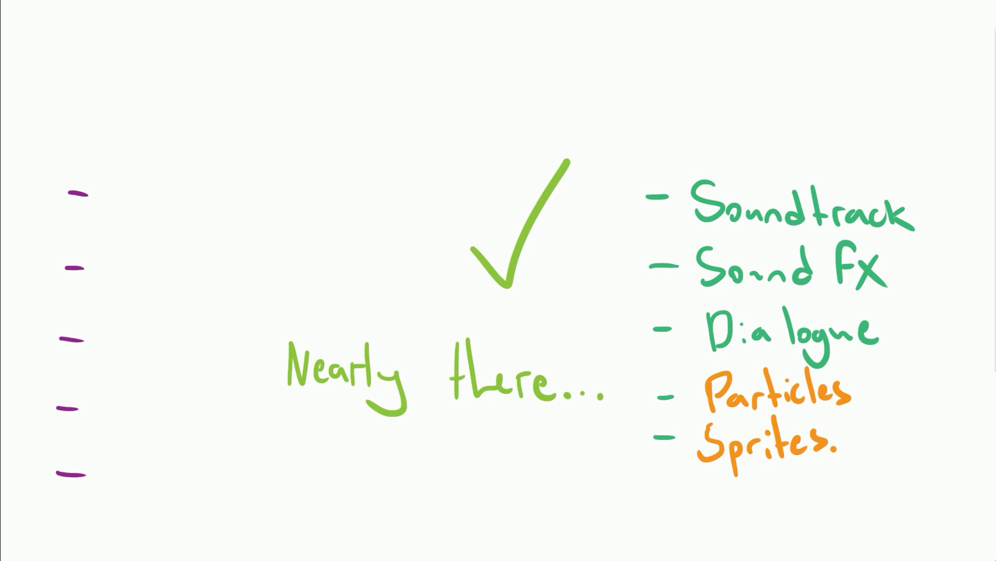
Add 'Matchmaking' and 'Main menu' to the second column
text(Matchmake)
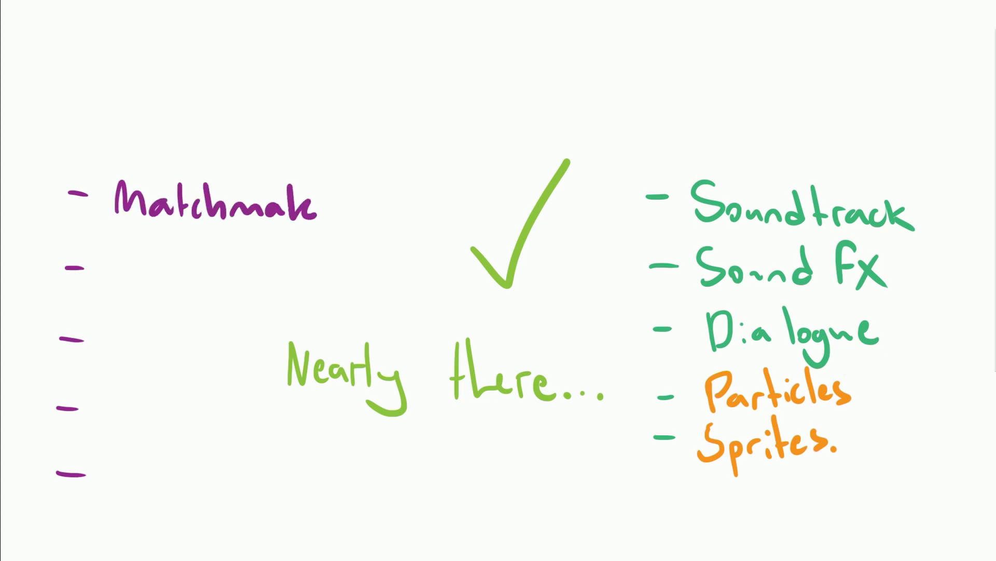
text(ing)
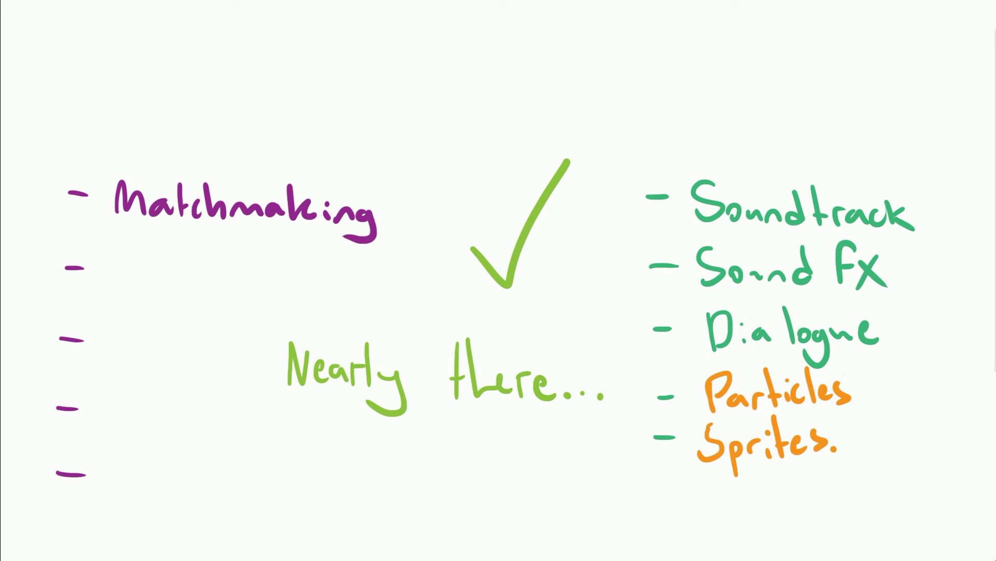
text(Main menu)
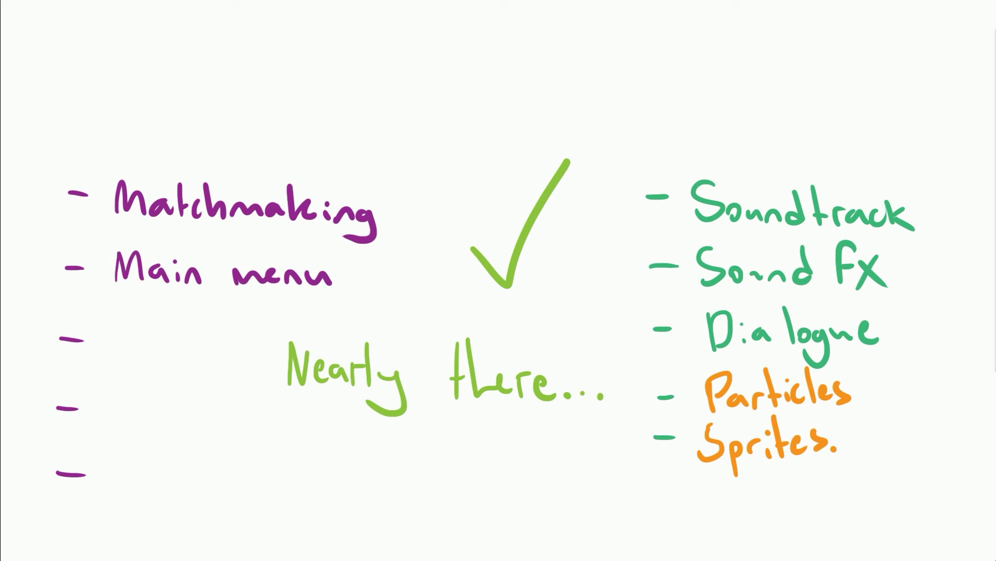
Fill the blank lines with 'Art UI' and 'GUI', then add 'Theme check' in red
text(Art)
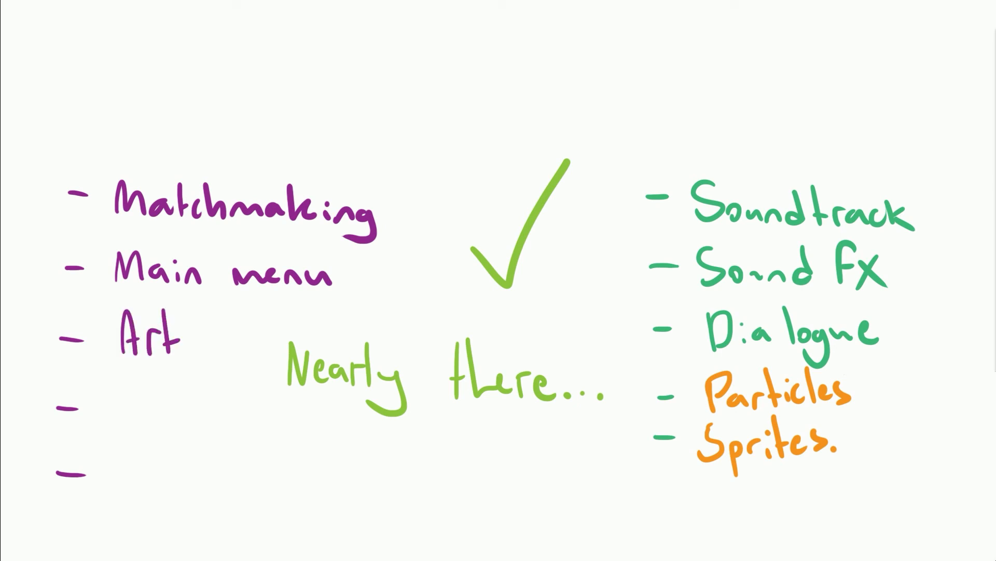
text(UI)
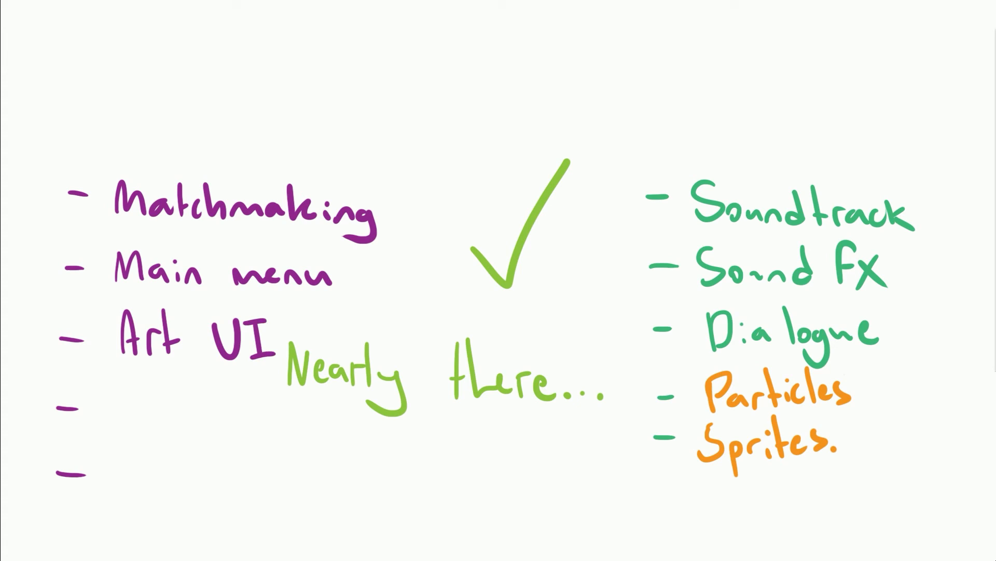
text(GUI)
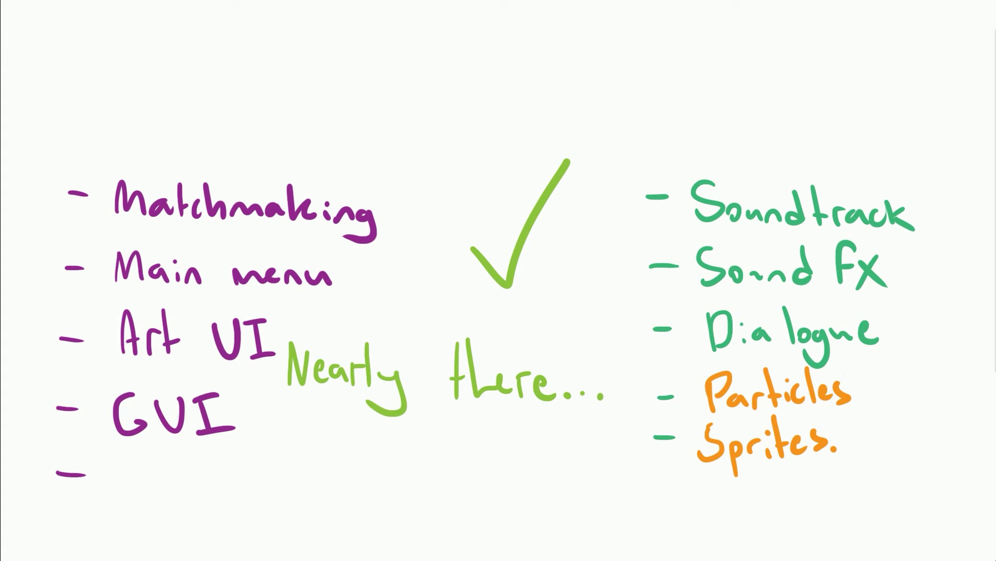
text(Theme)
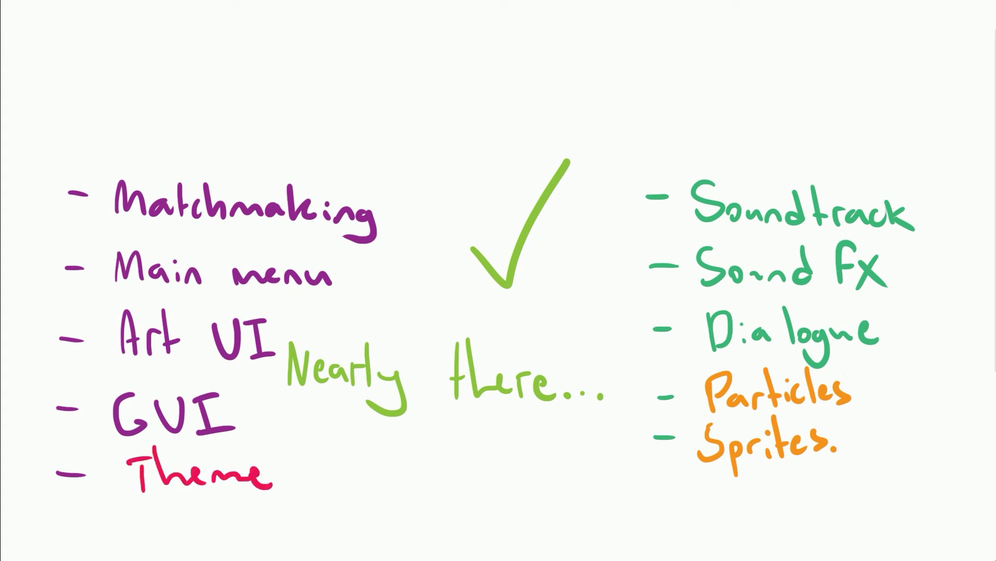
text(check)
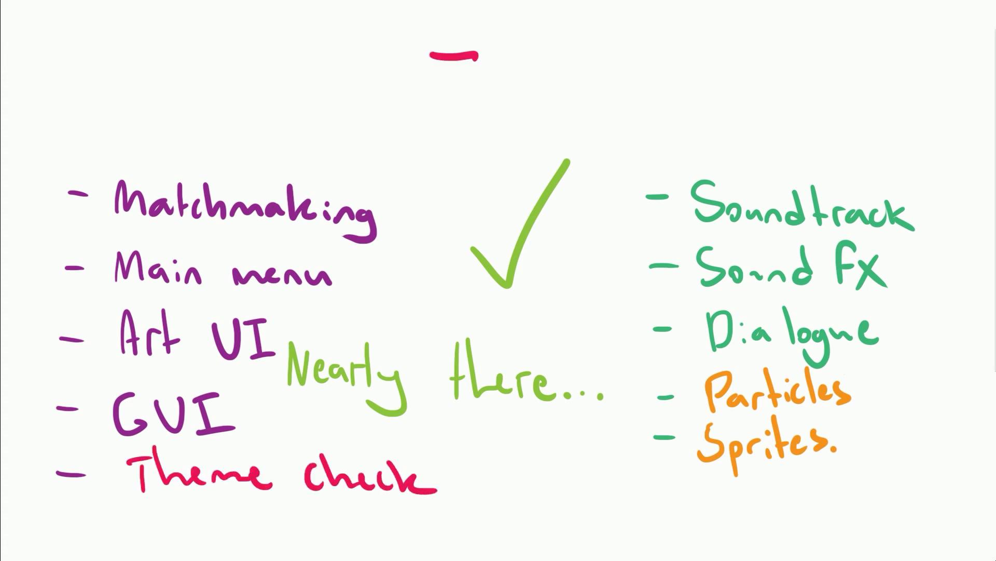
Write 'Finance', 'Market!!!' and 'Media' in red above the tick
text(Finance)
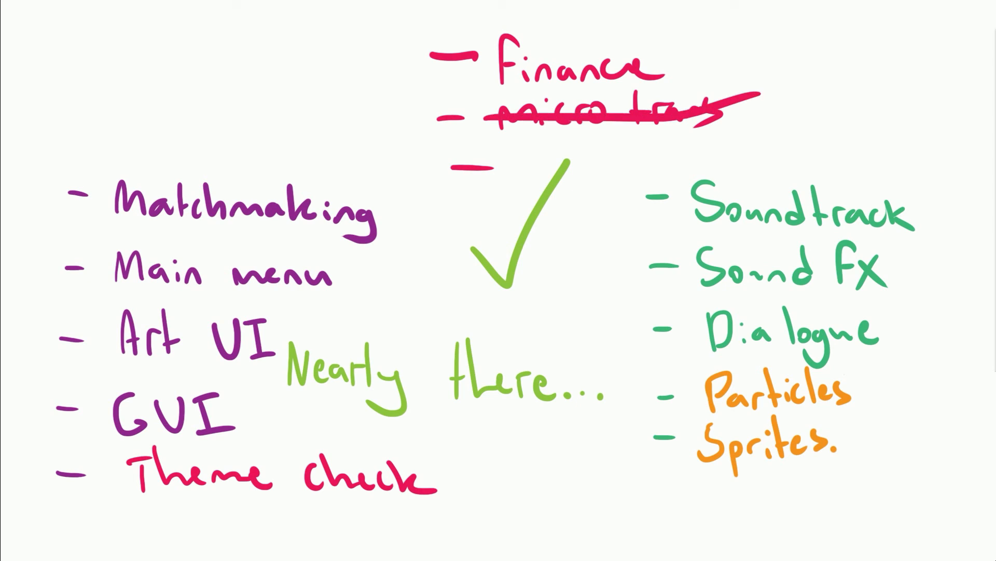
text(Market!!!)
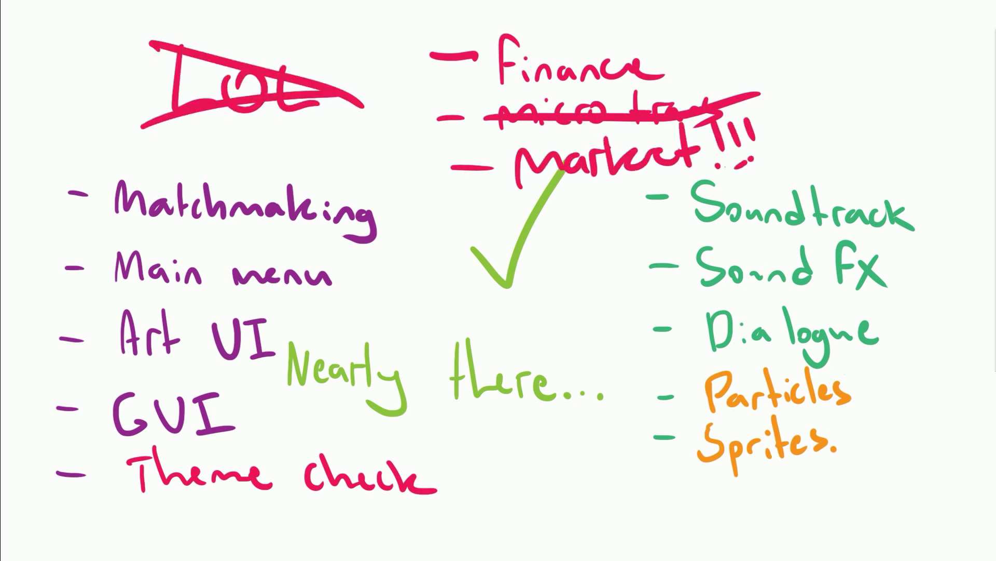
text(Media)
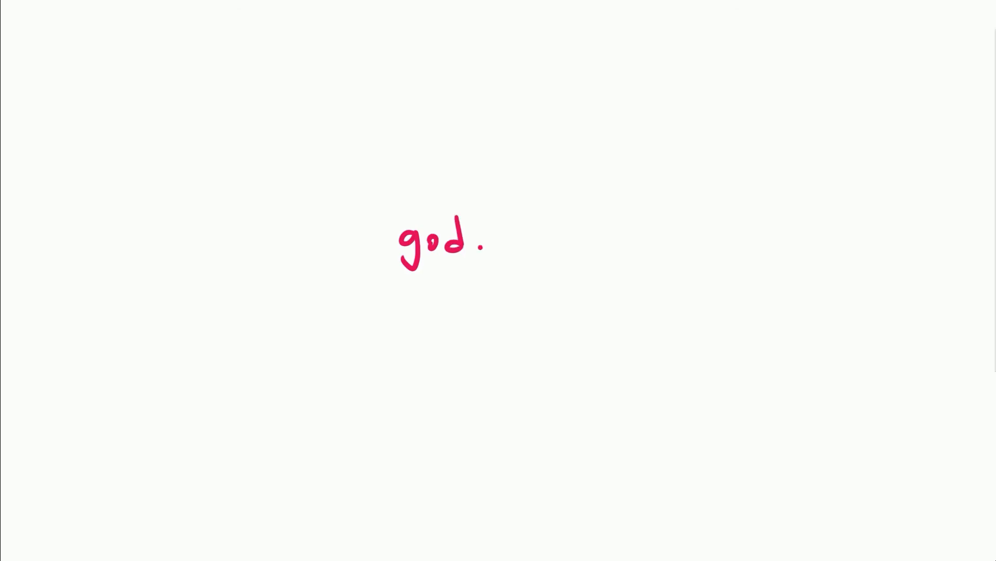
Write 'good on you', the 'Don't Do it... Trust me.' warning and '10 mins Really'
drag(292, 330, 553, 330)
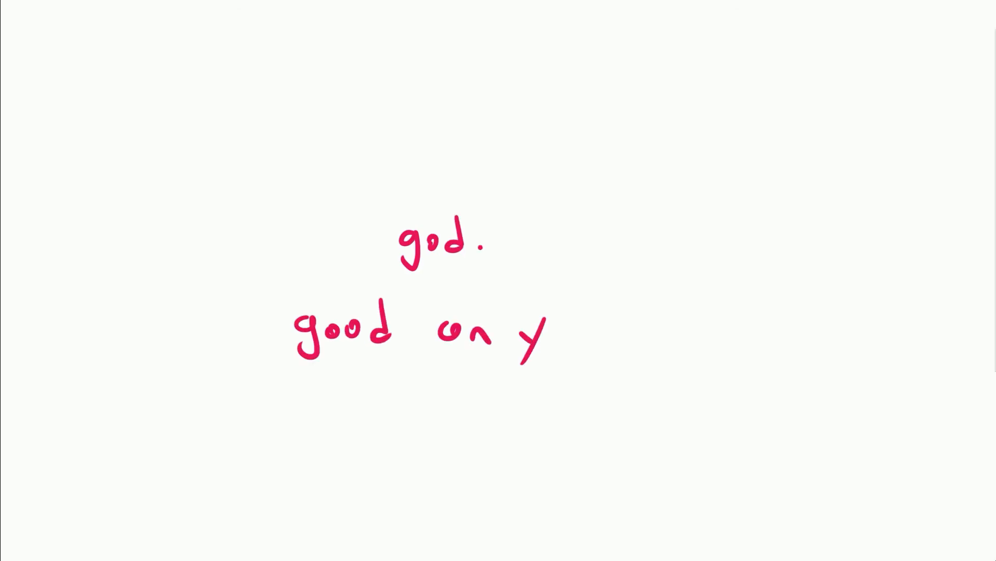
drag(527, 324, 598, 344)
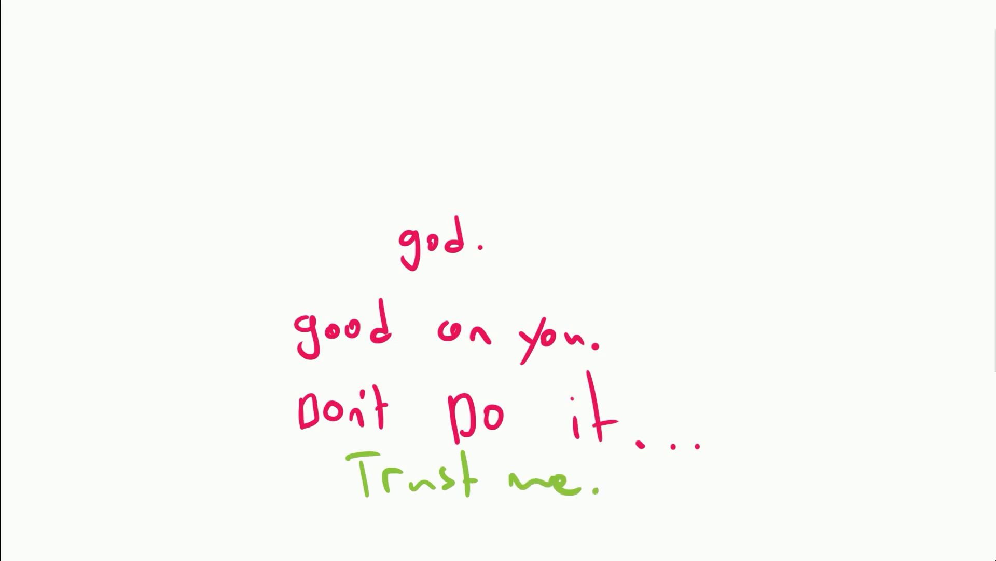
text(10)
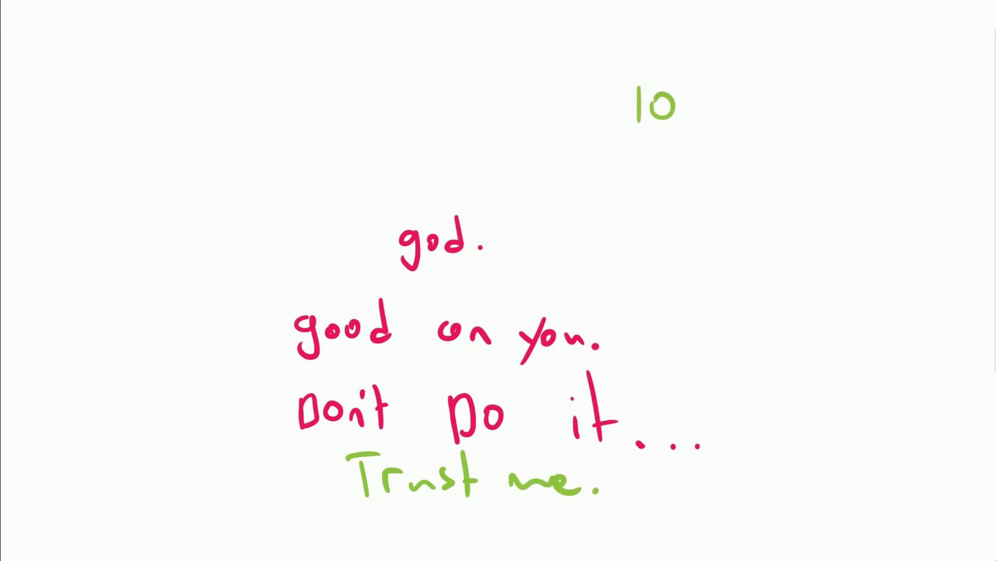
text(mins Really)
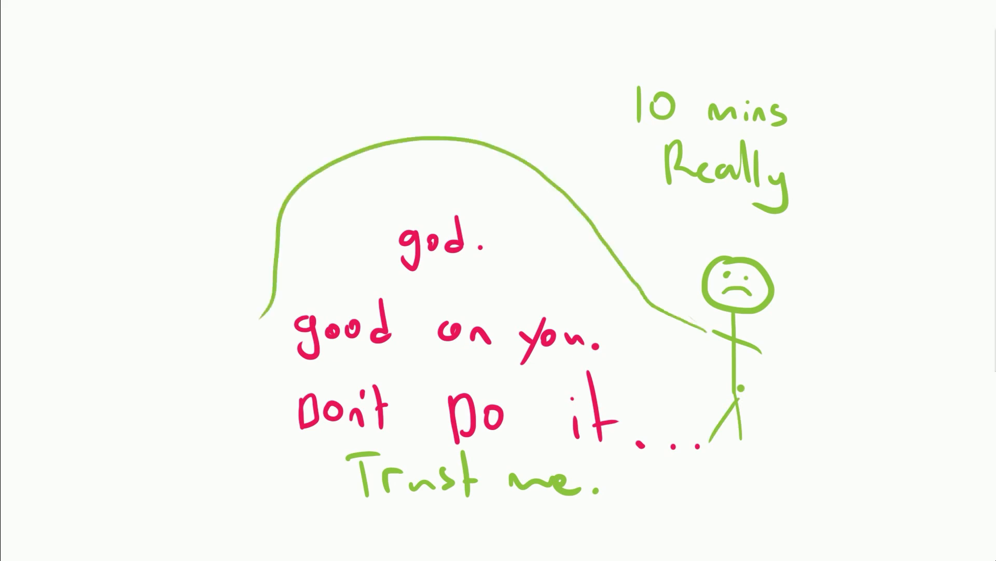
Write 'Components.' with an upward arrow above it and 'Art'
text(Componen)
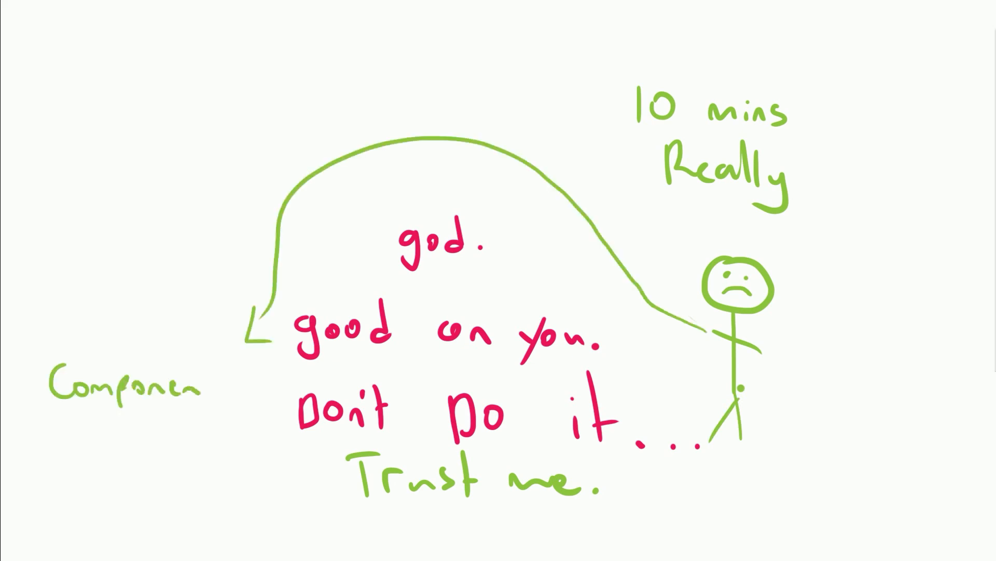
text(ts.)
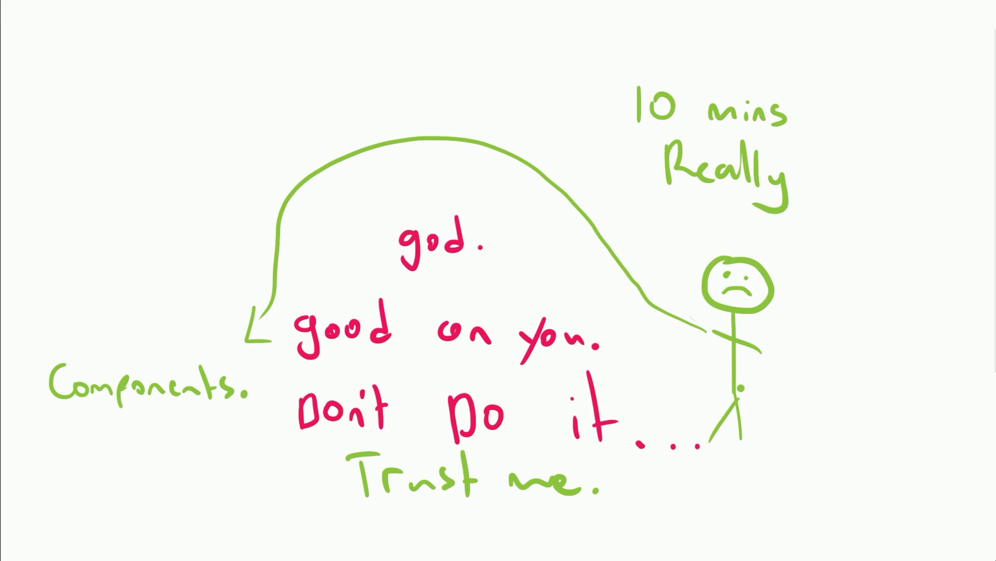
drag(130, 356, 130, 83)
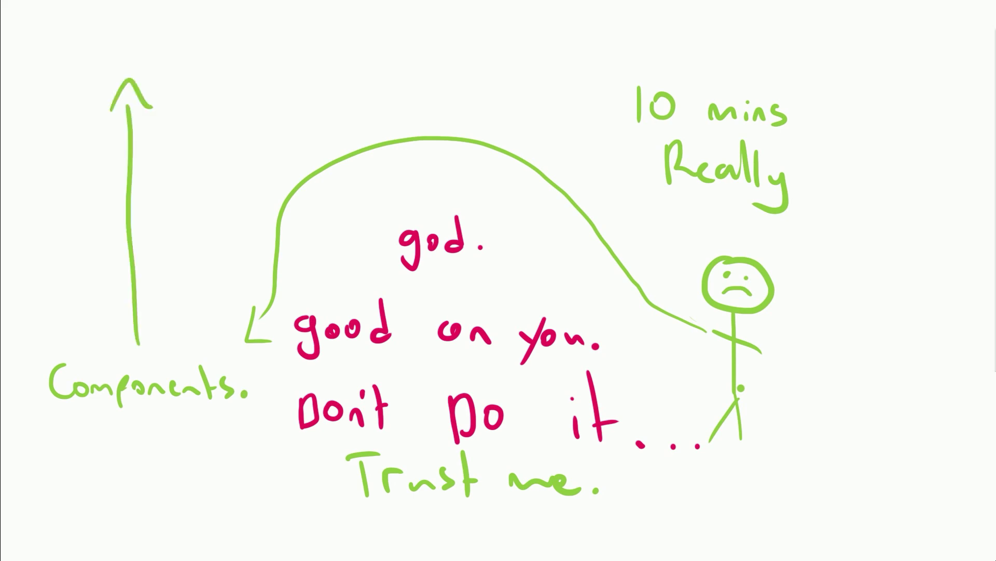
text(Art)
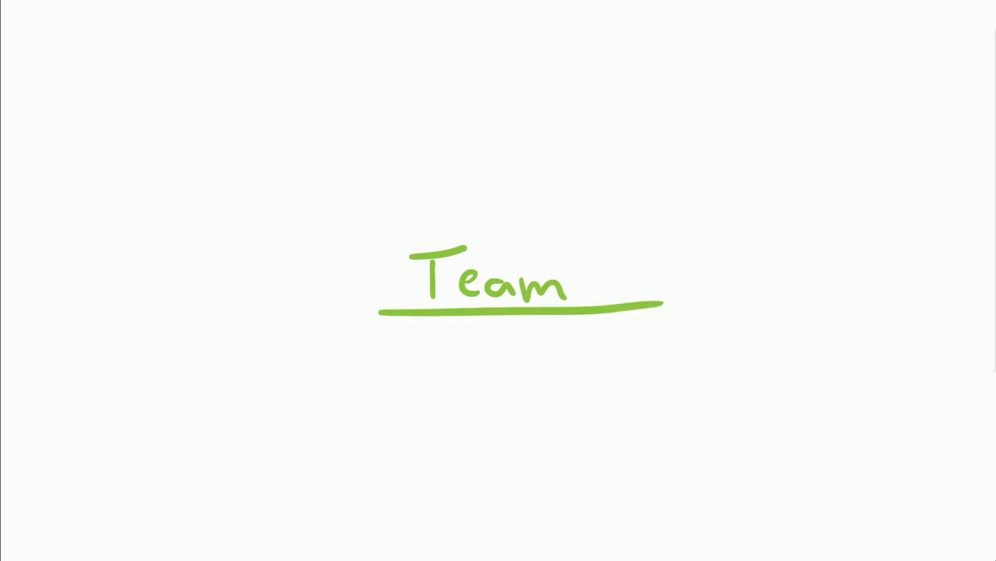
Handwrite 'You can do it... But' and 'got Peep' under the Team heading
text(You can do)
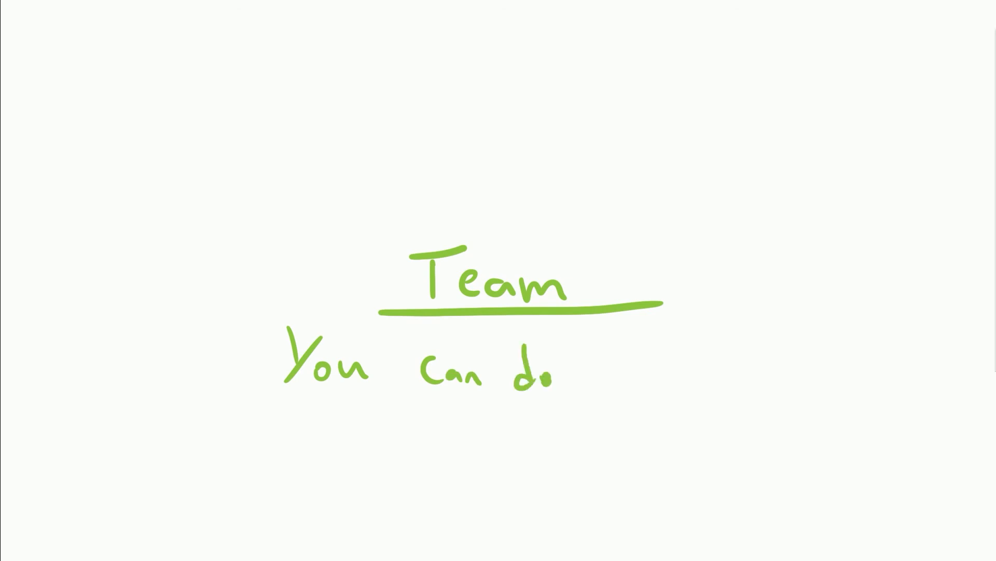
text(it... Bw)
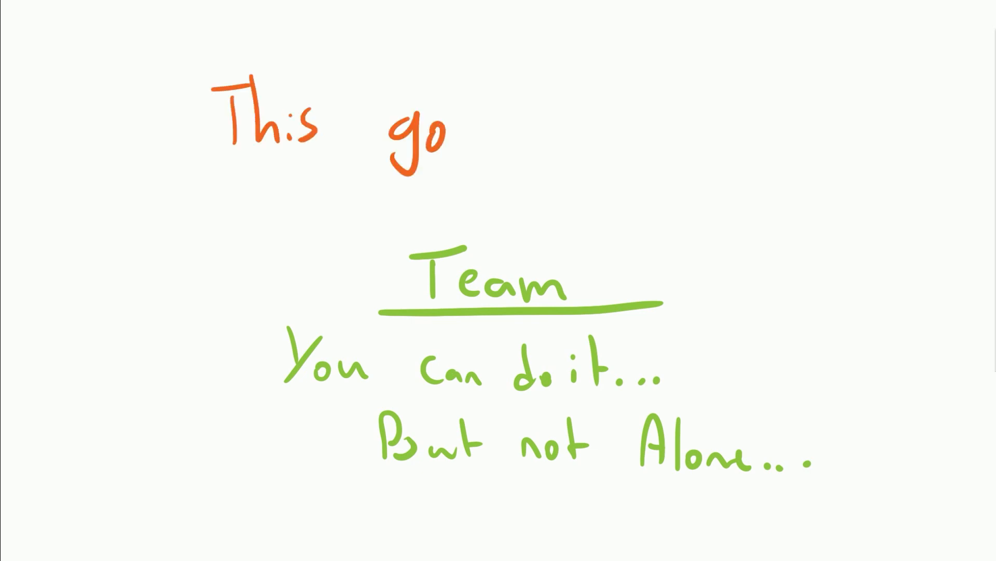
text(got Peep)
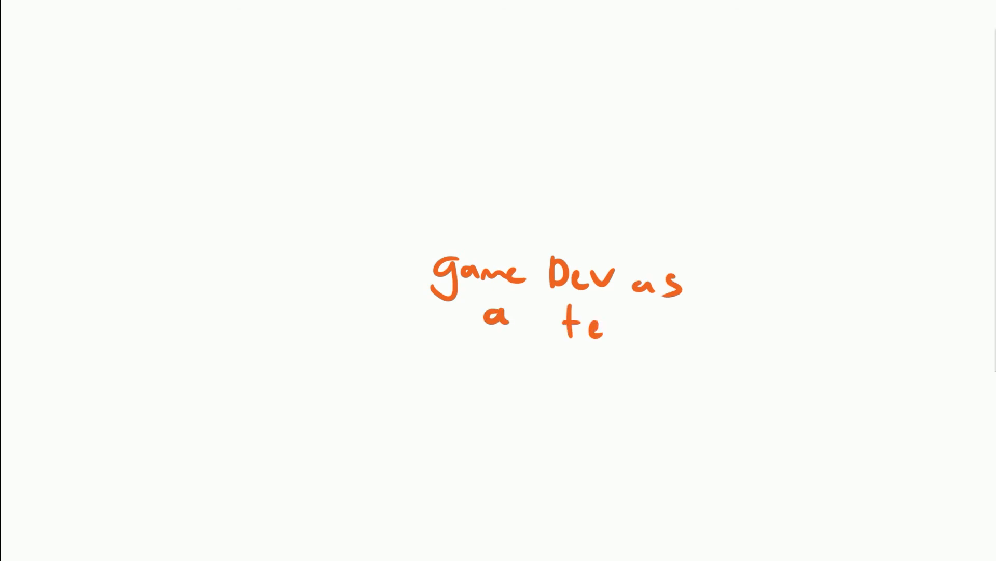
Finish 'game Dev as a team.' and sketch the stick figure holding the MOBA sign
drag(598, 327, 673, 333)
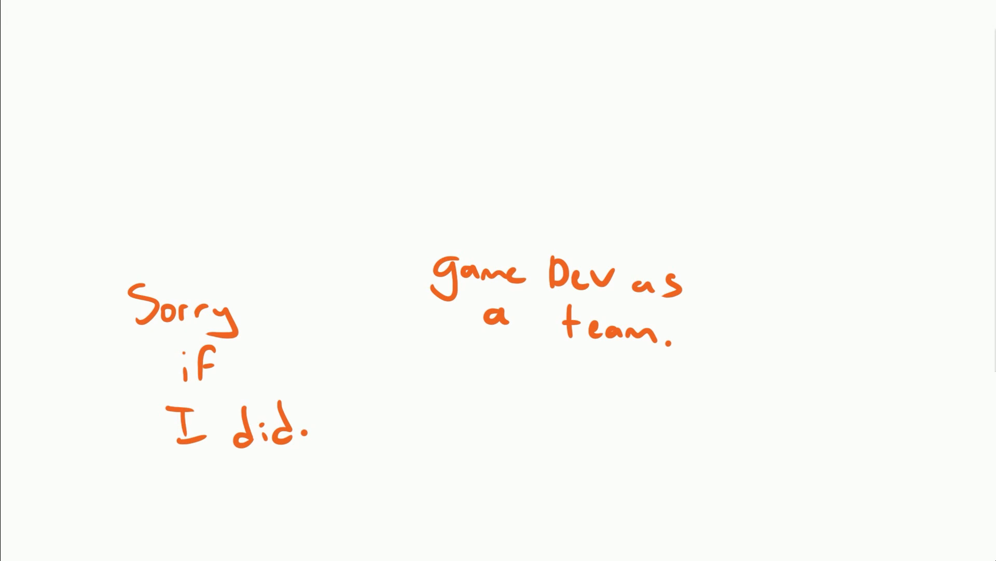
drag(556, 419, 585, 445)
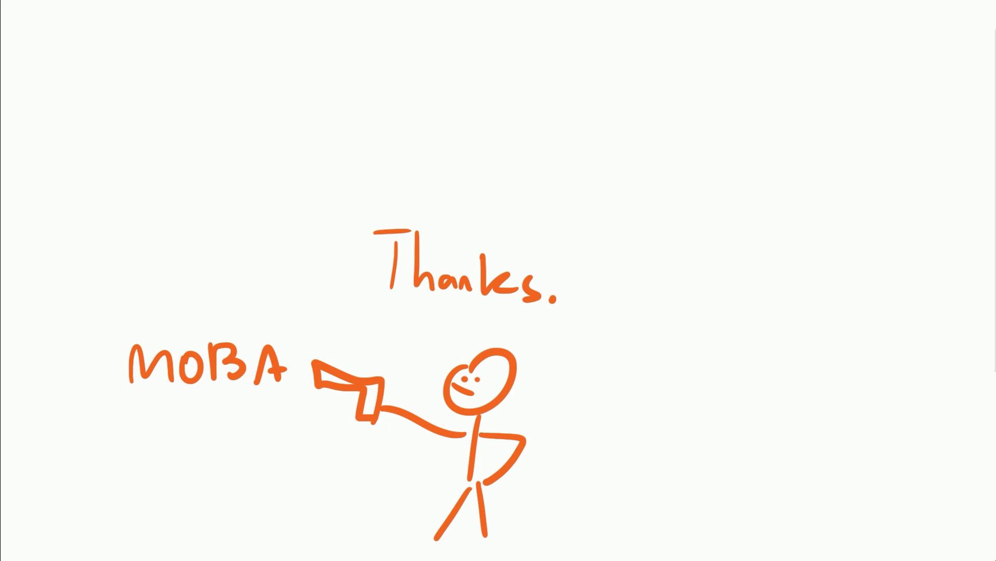
Handwrite 'No!', 'Yes!', then 'Topics. You know.' on the Thanks page
text(No!)
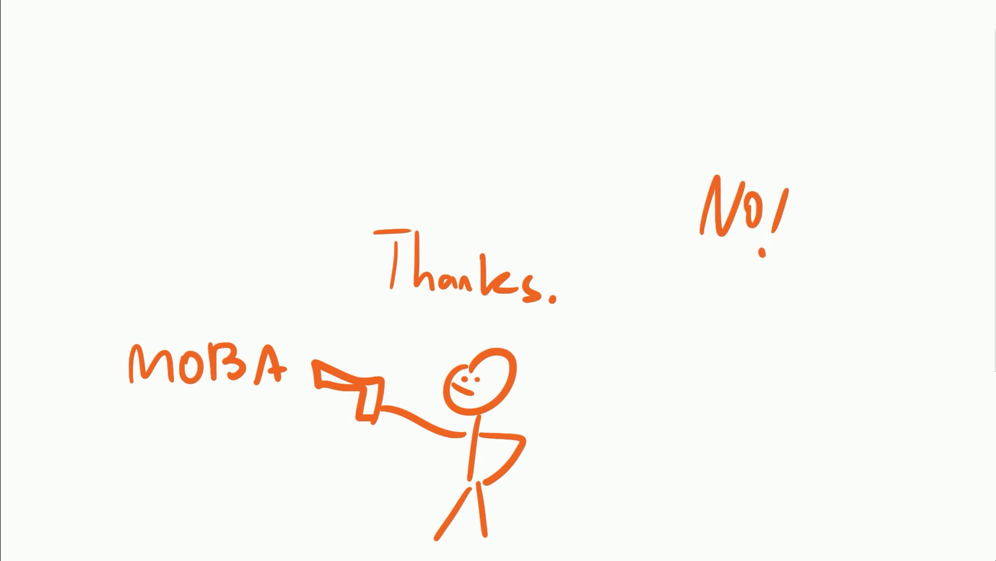
text(Yes!)
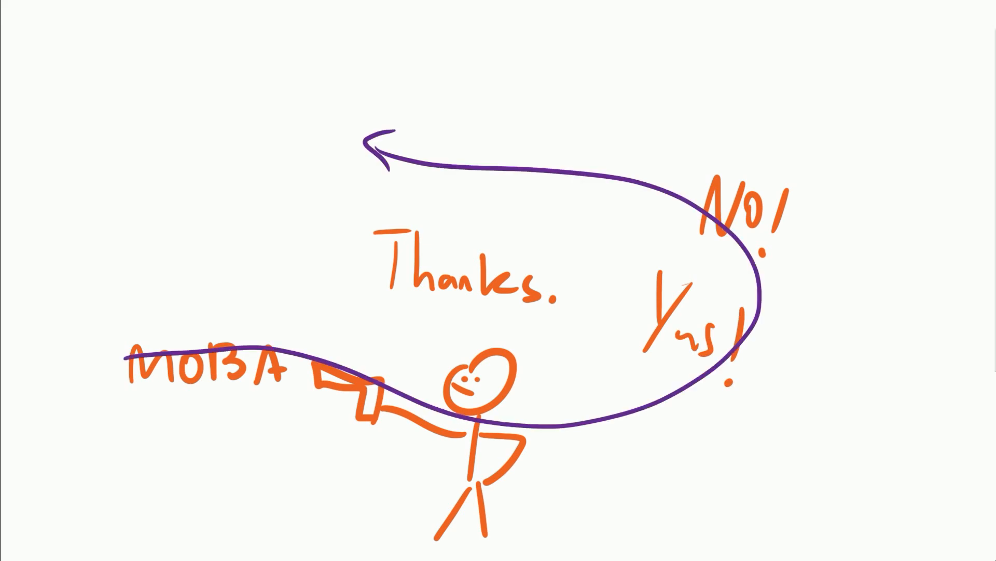
text(Topics.)
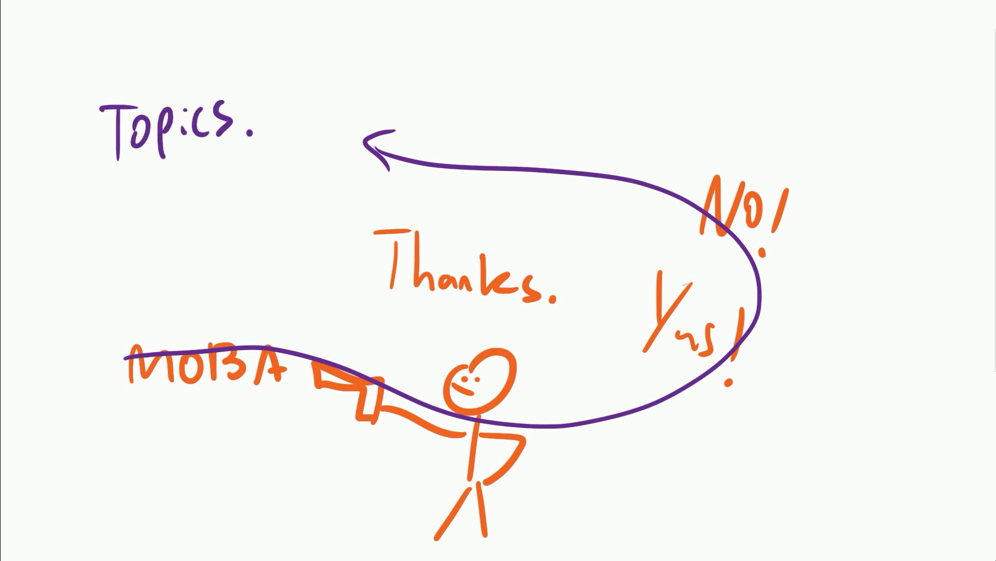
text(You)
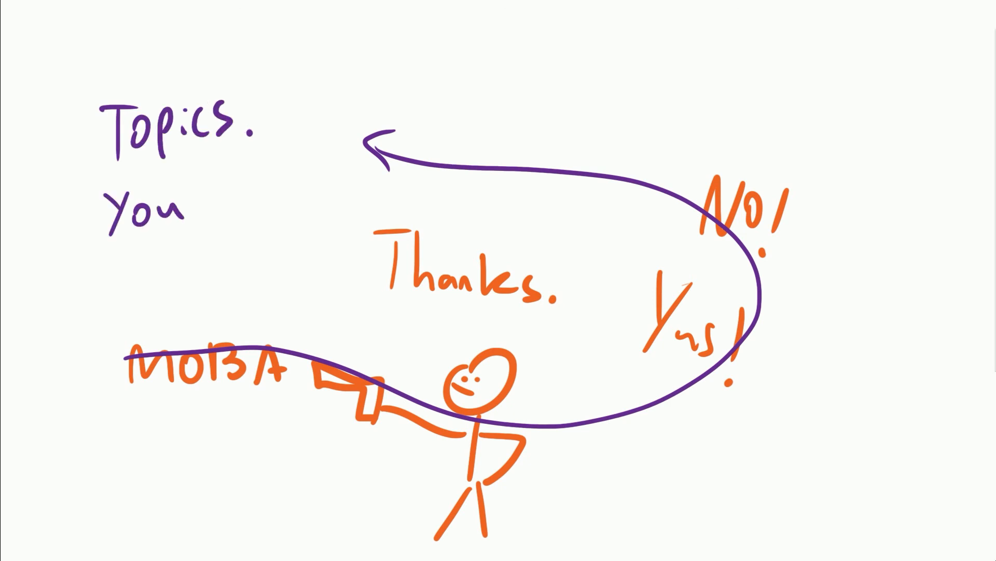
text(know.)
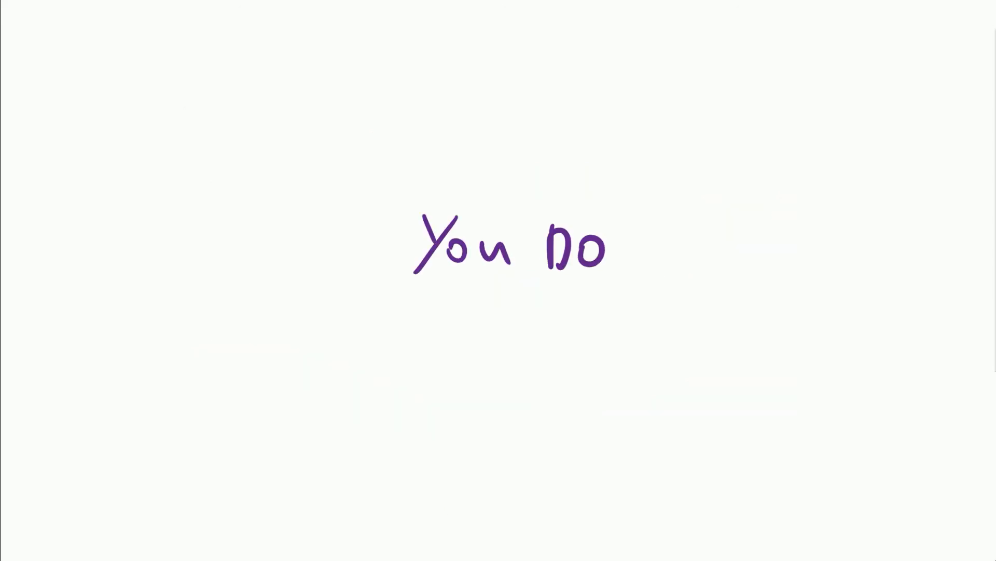
Underline 'You DO' on the fresh final page
drag(474, 305, 543, 299)
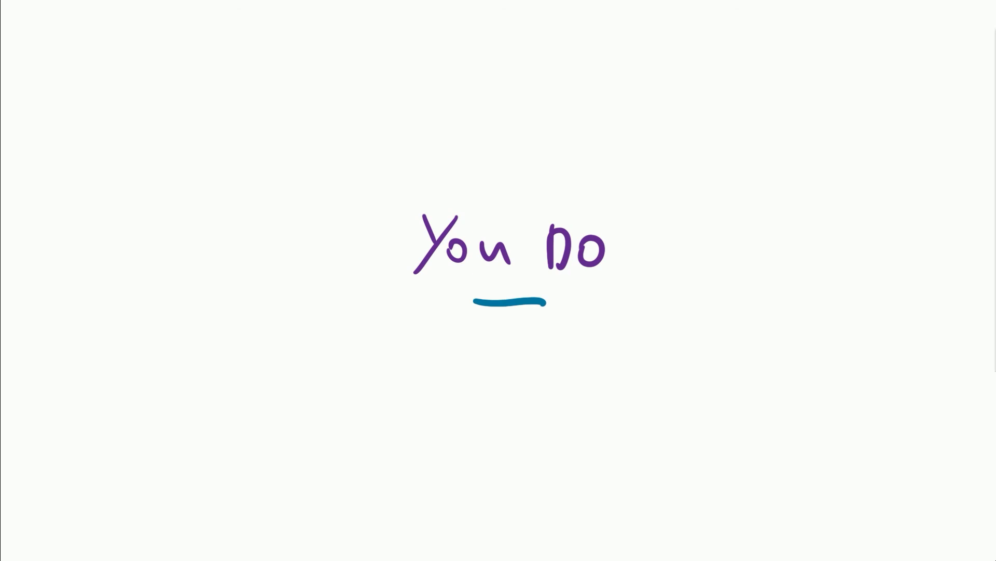